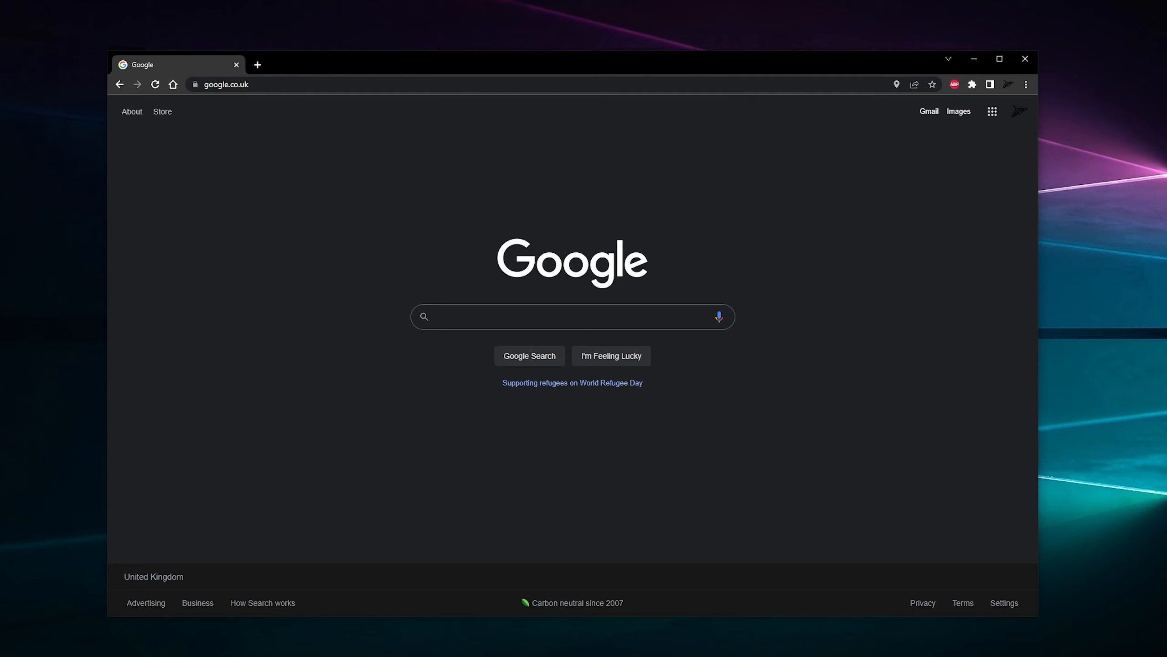
- Open Chrome's main menu and expand its Bookmarks submenu to reach the bookmarks bar option
click(573, 316)
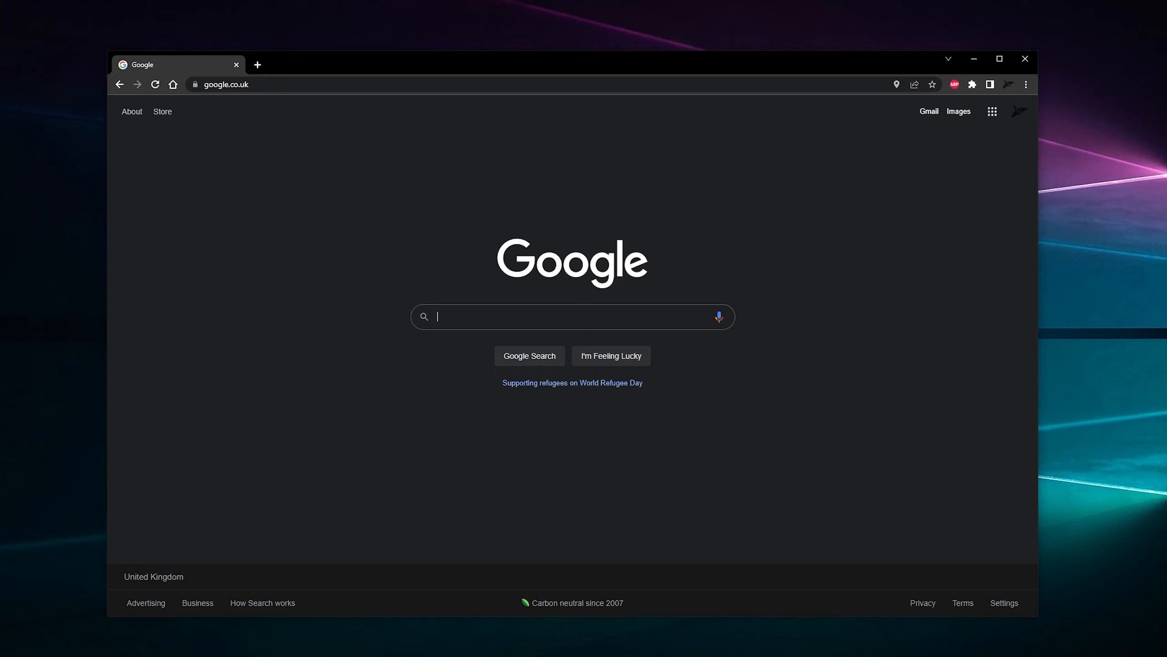
mouse_move(1143, 309)
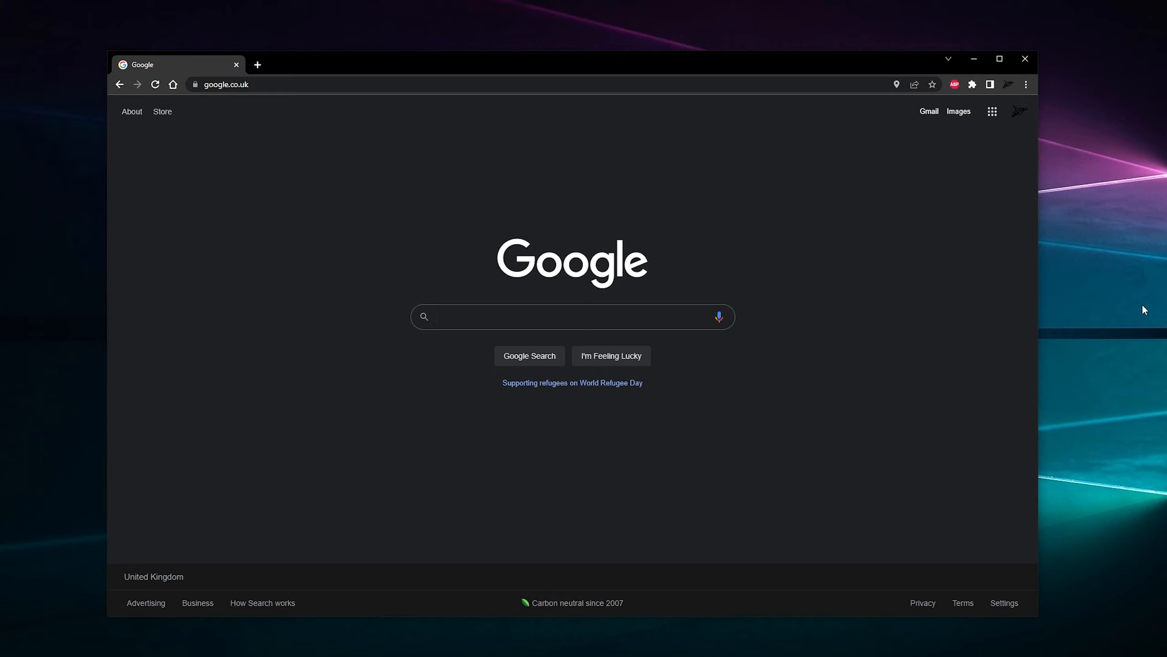
mouse_move(1097, 174)
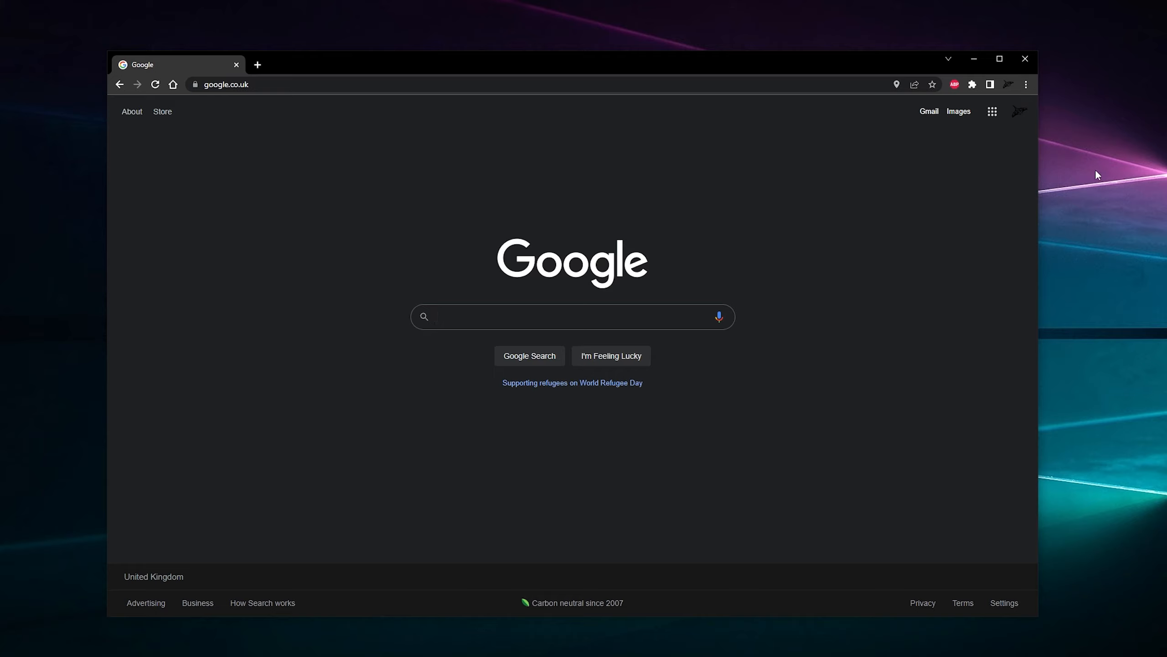
mouse_move(1027, 102)
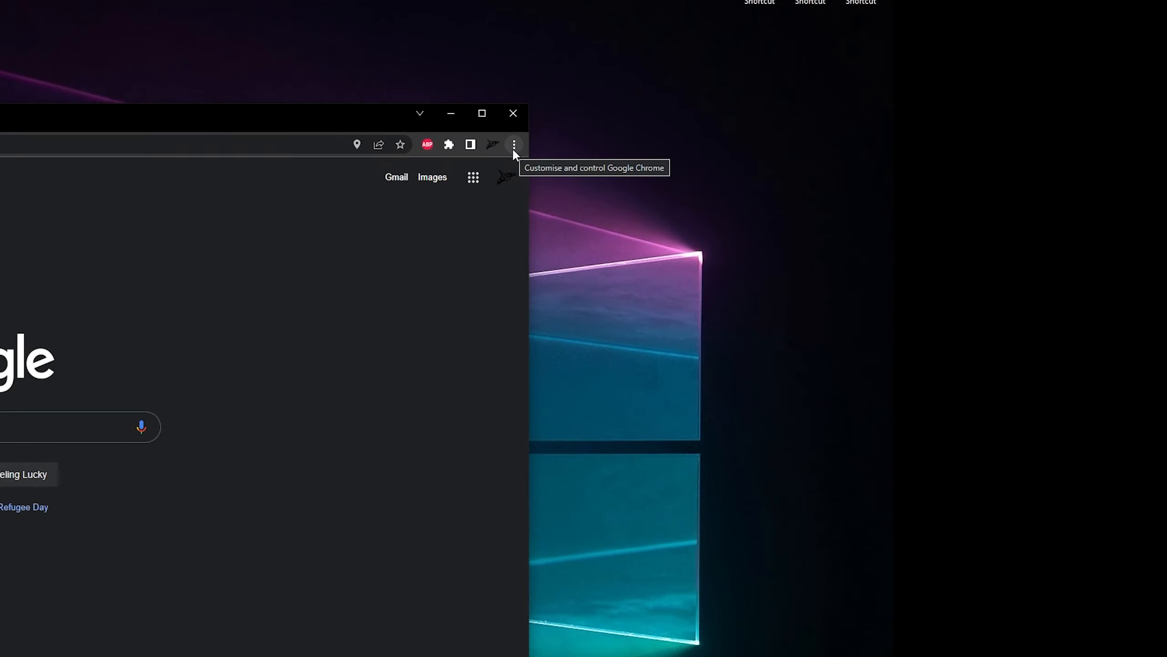
mouse_move(492, 145)
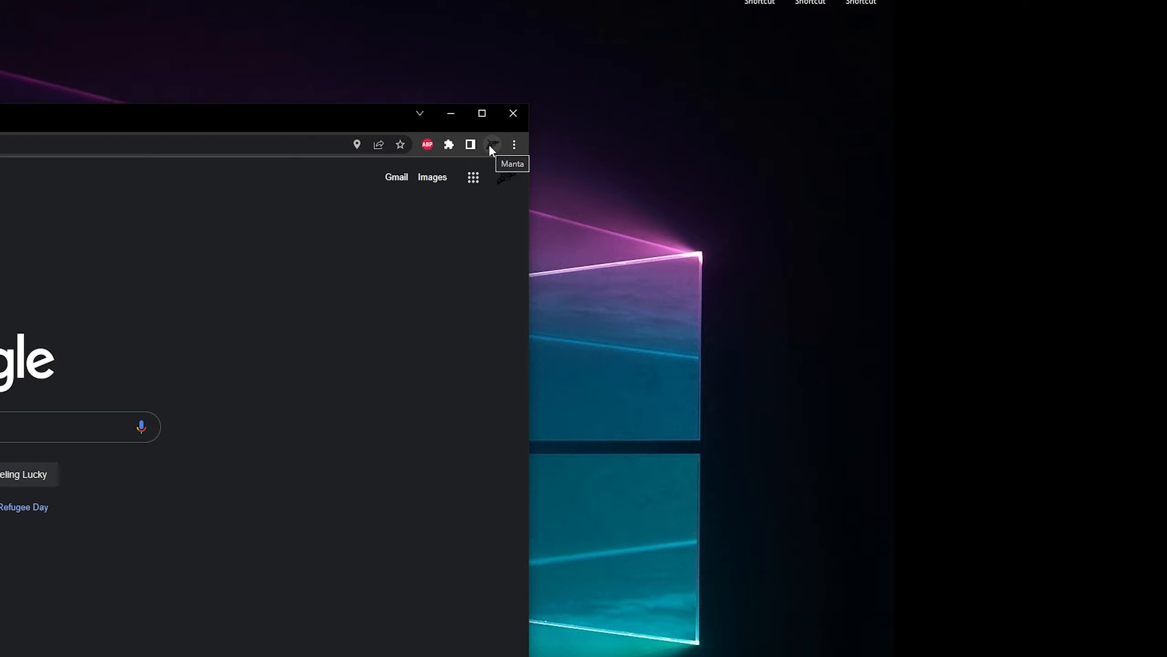
mouse_move(393, 480)
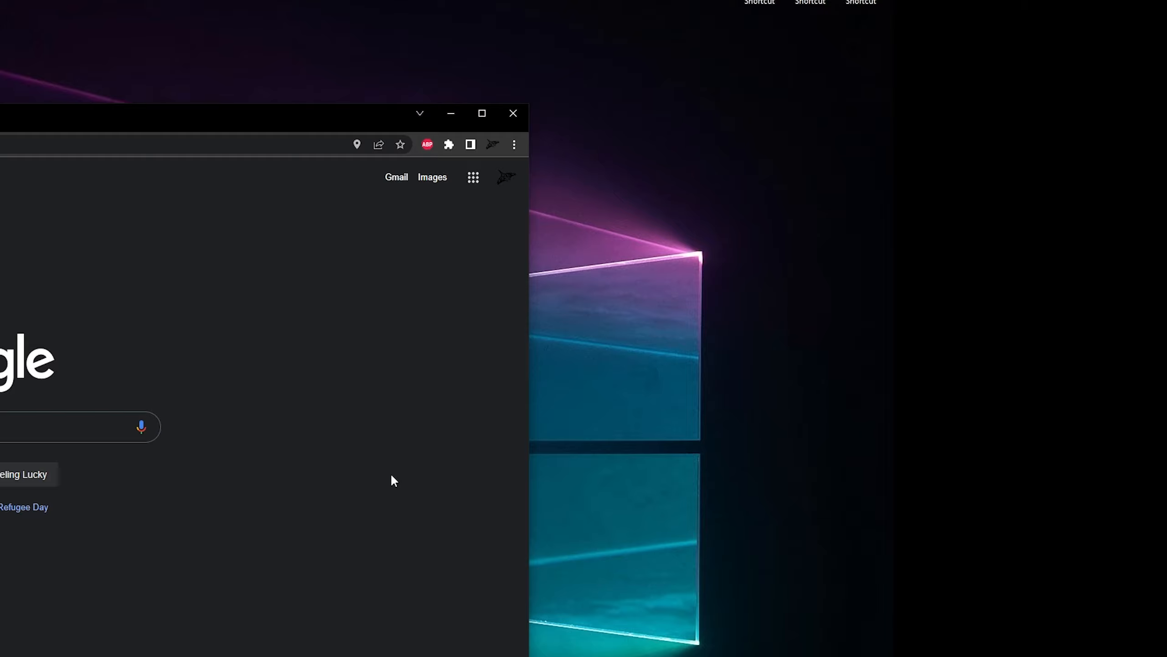
mouse_move(488, 425)
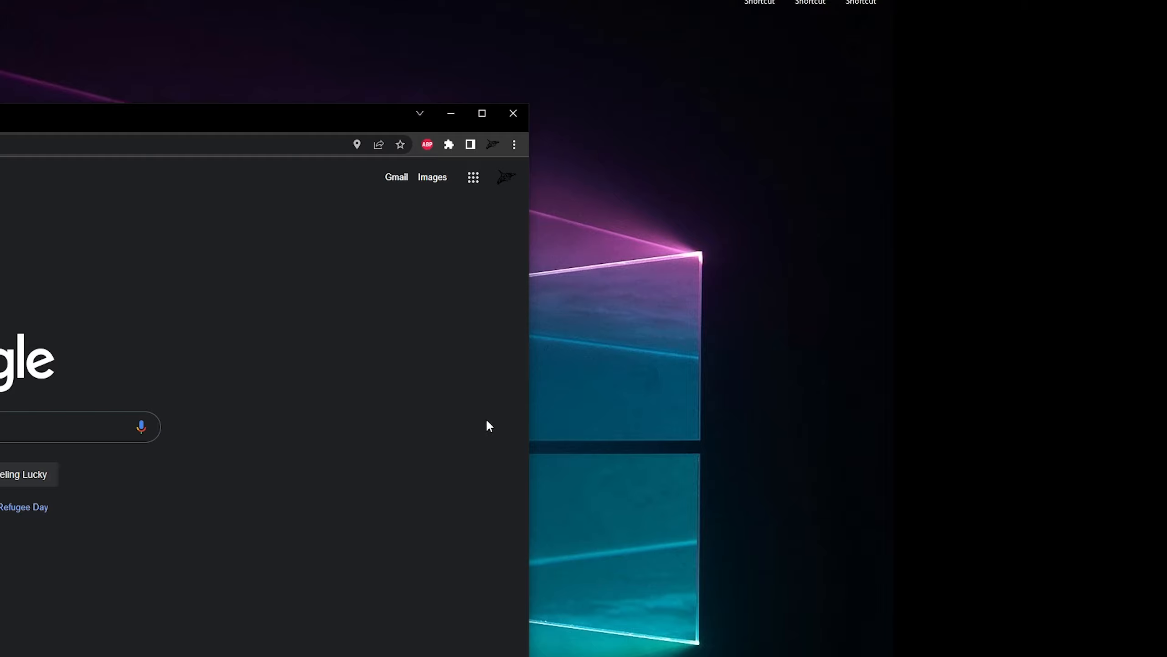
mouse_move(401, 319)
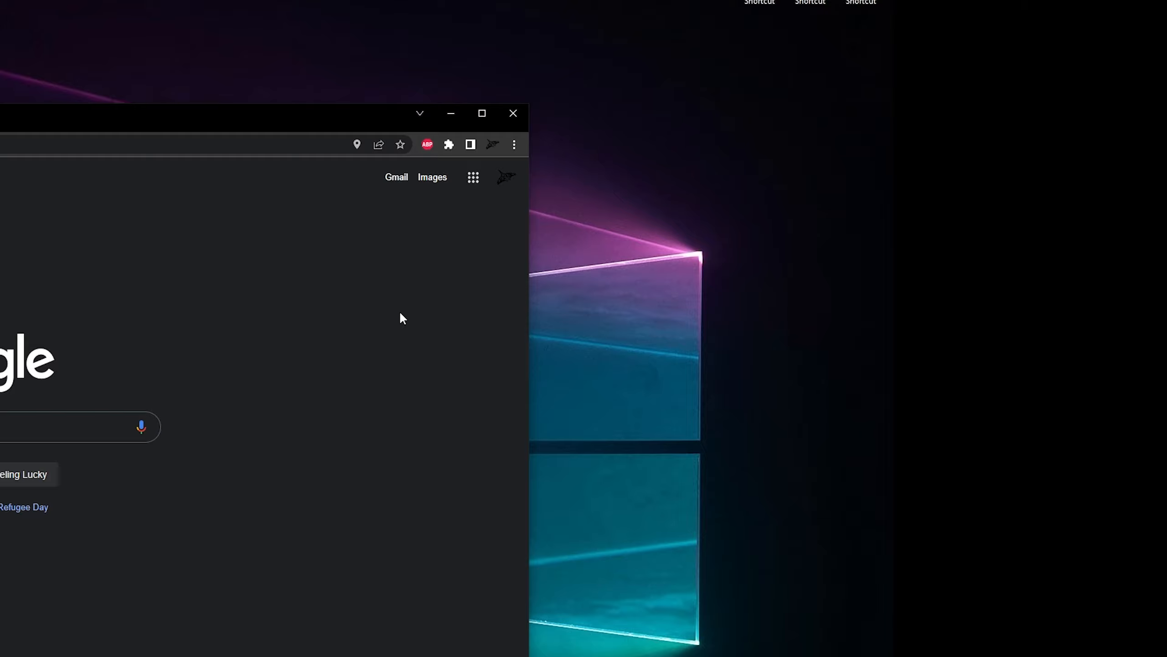
mouse_move(416, 319)
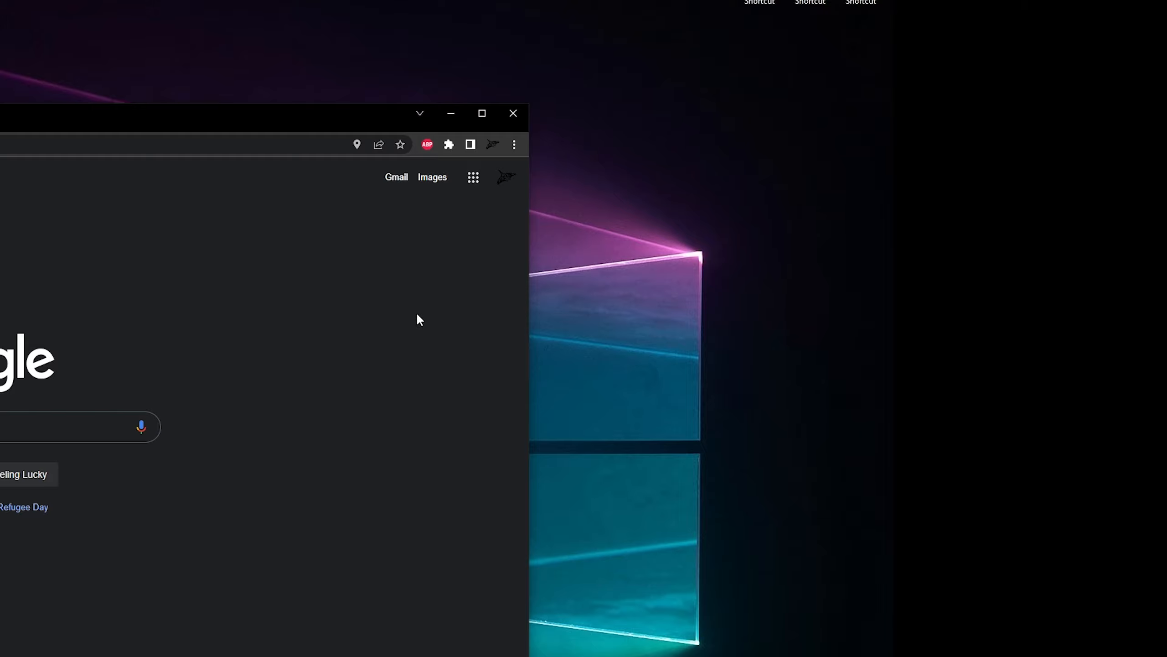
mouse_move(496, 146)
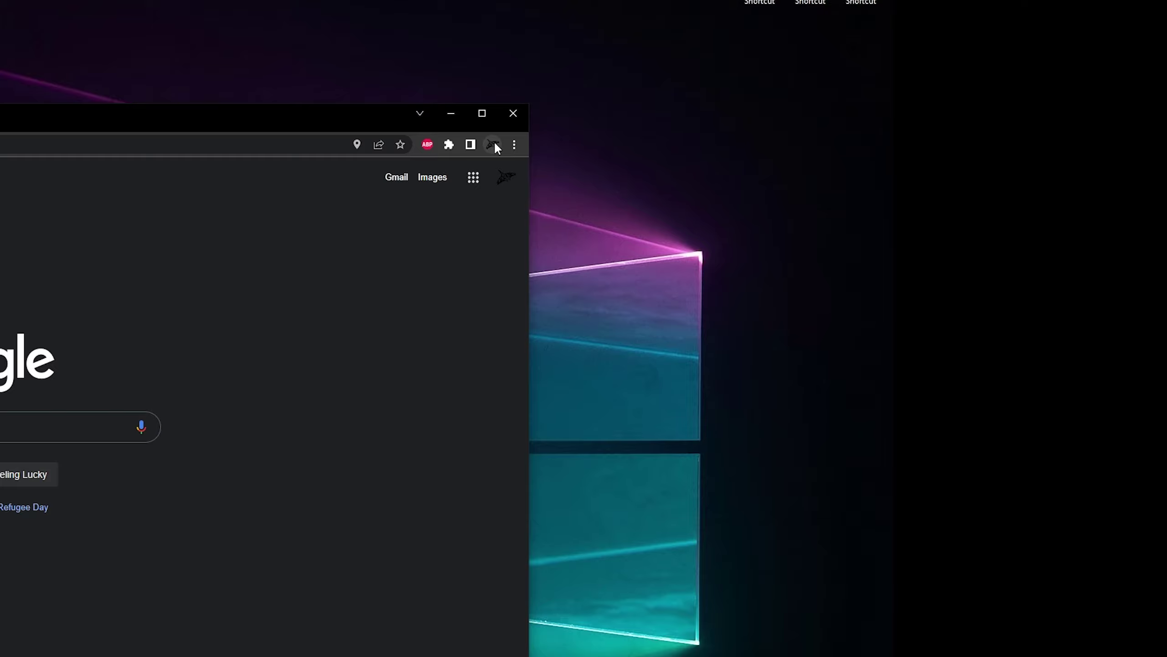
mouse_move(311, 455)
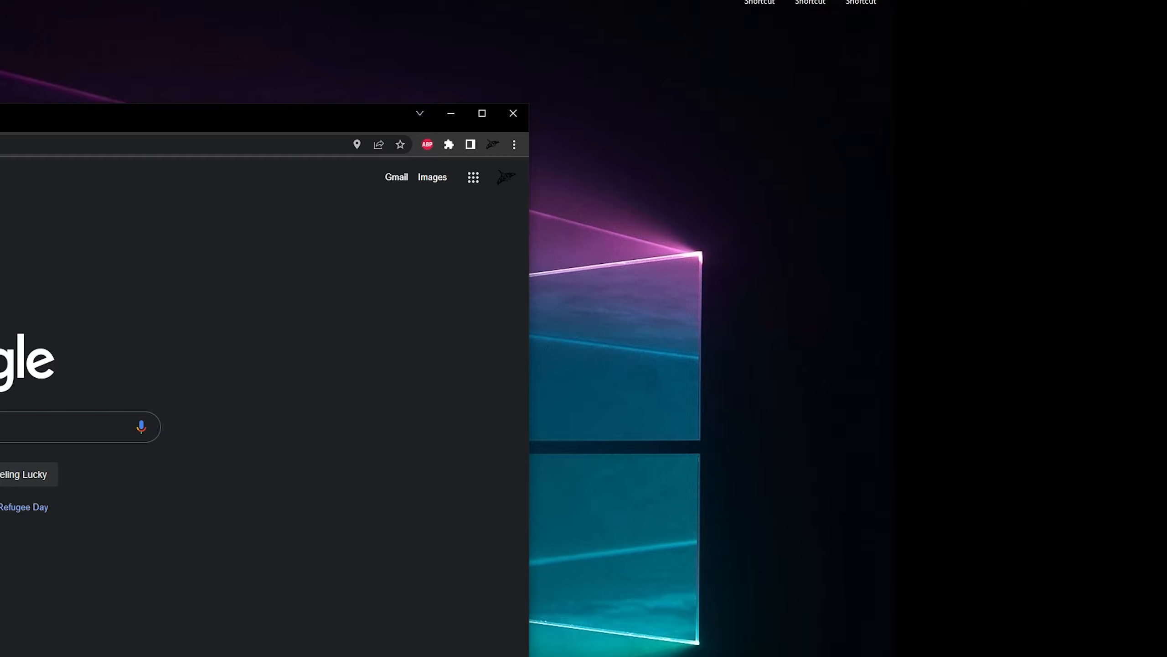
mouse_move(527, 343)
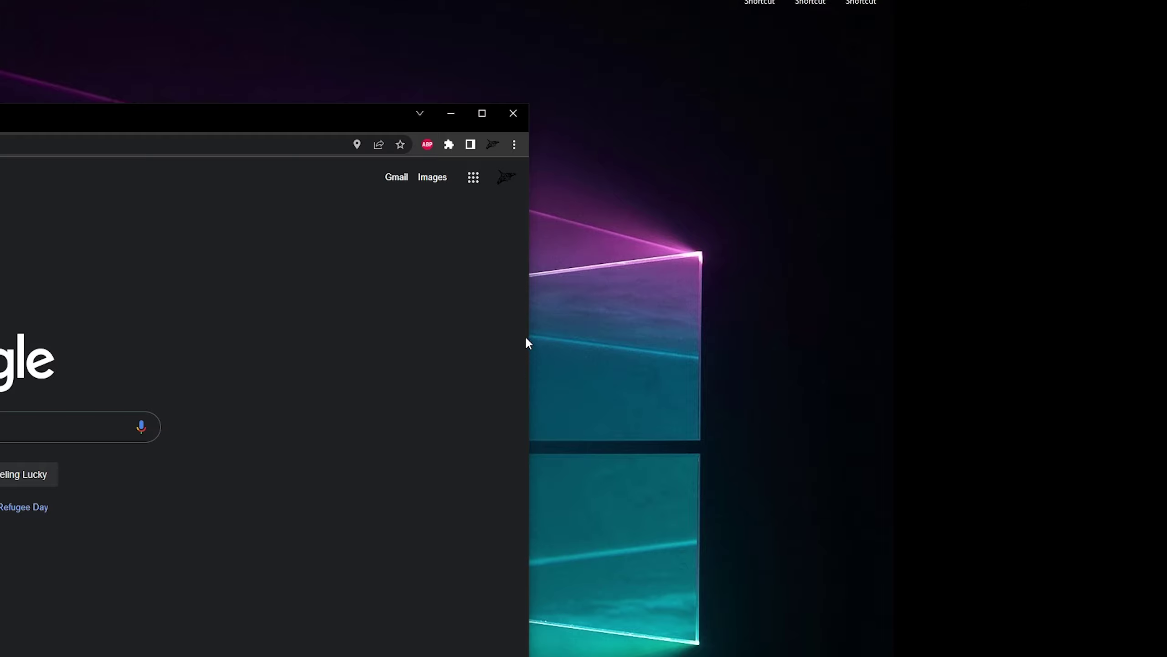
mouse_move(514, 144)
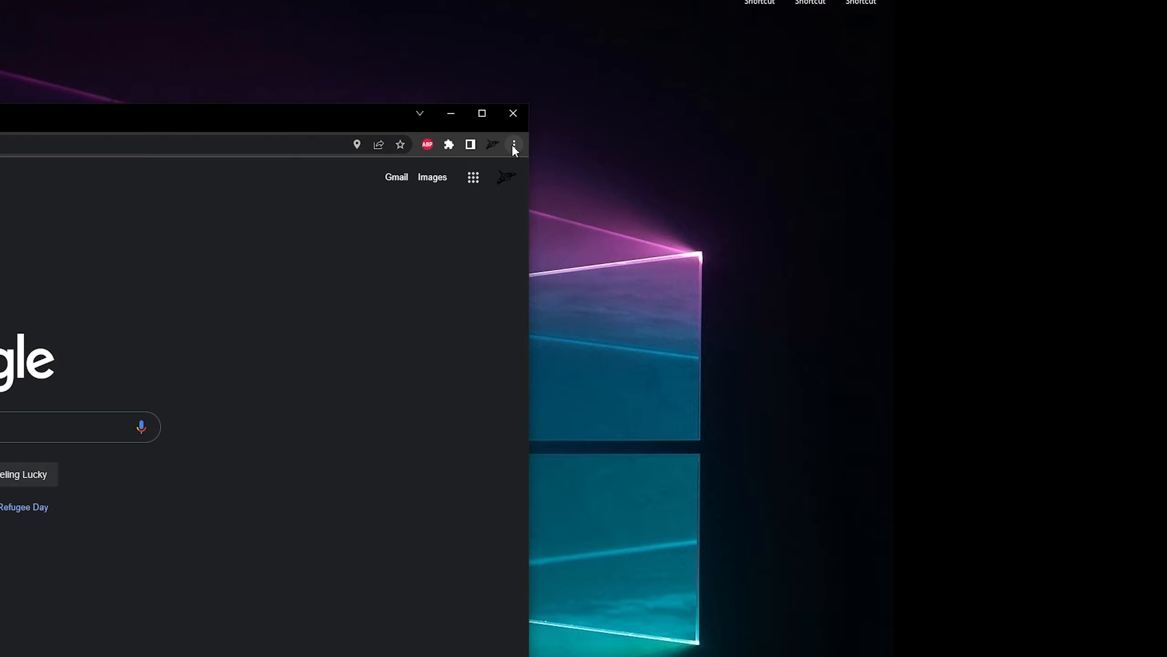
mouse_move(483, 274)
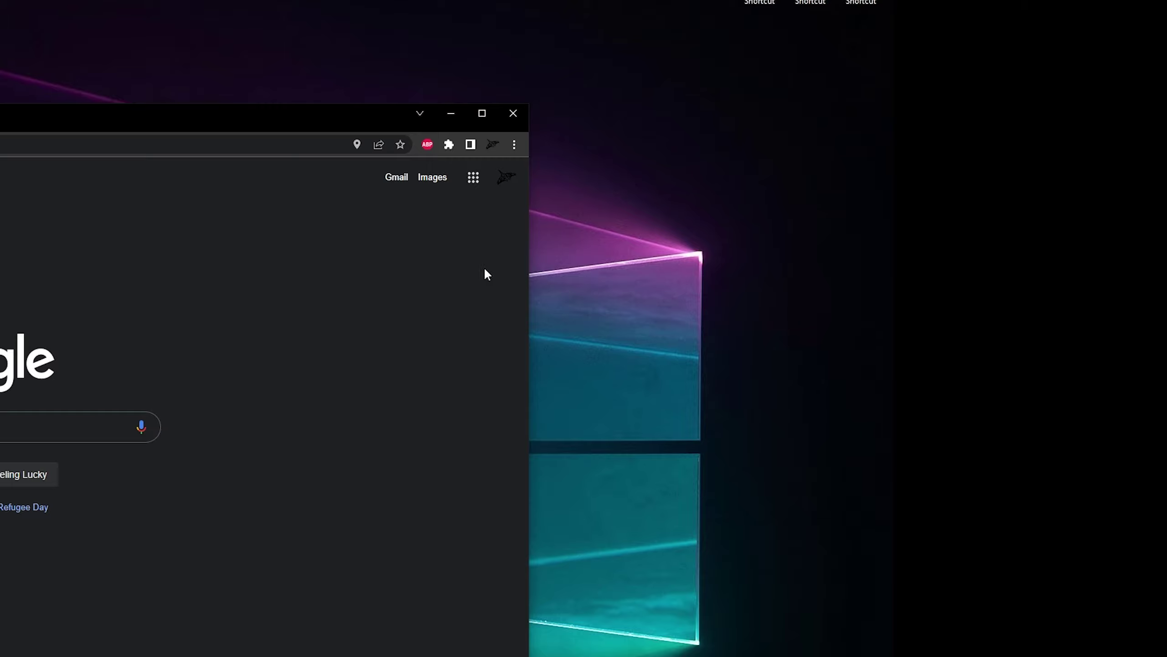
click(514, 144)
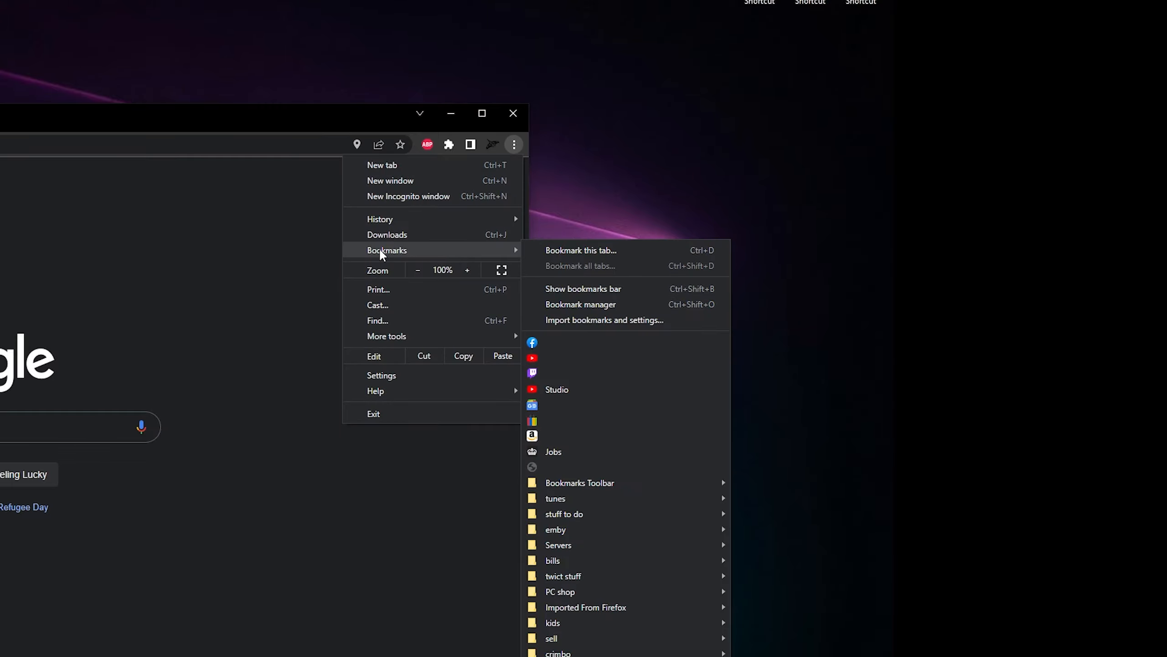
mouse_move(582, 250)
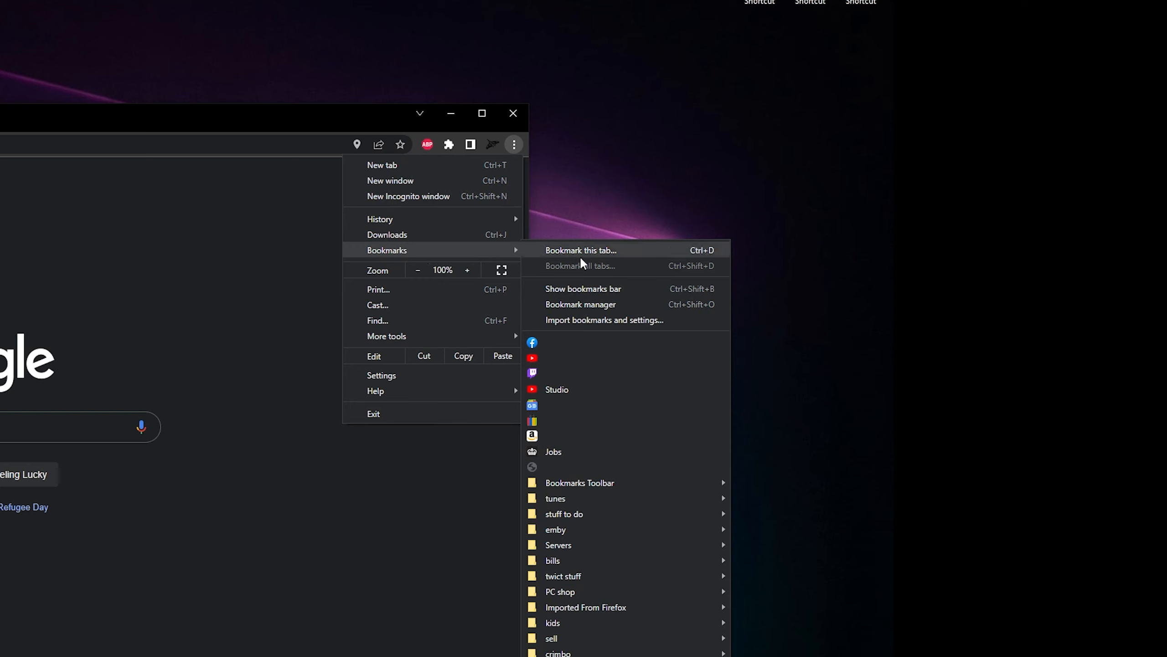
mouse_move(591, 324)
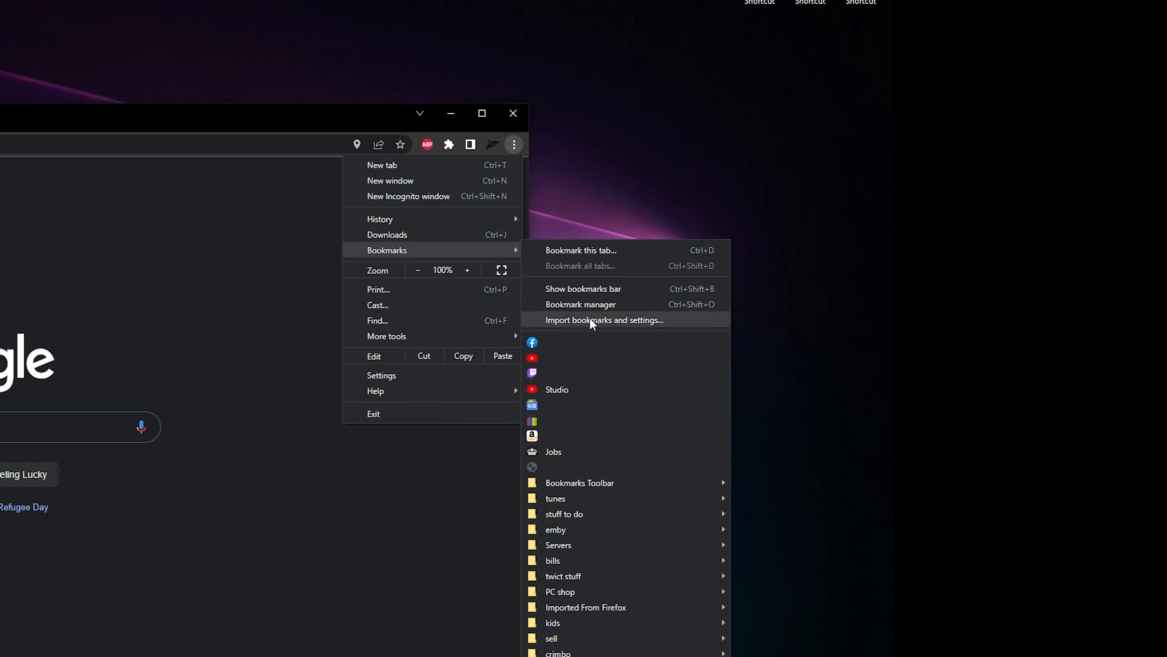
mouse_move(584, 288)
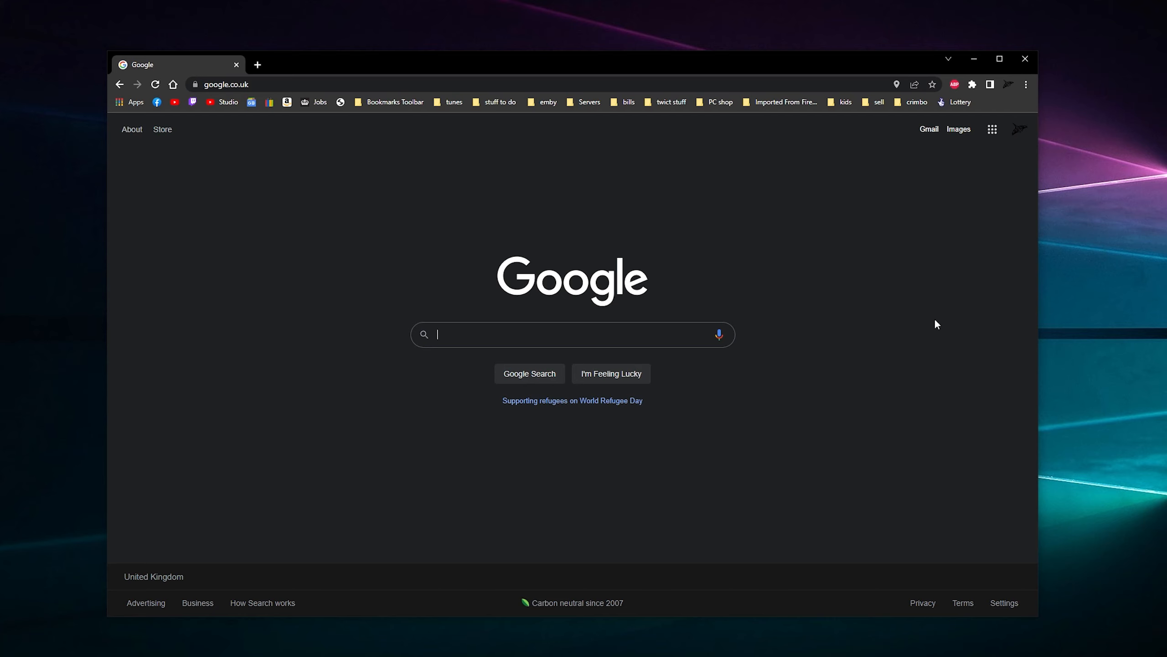
mouse_move(1113, 173)
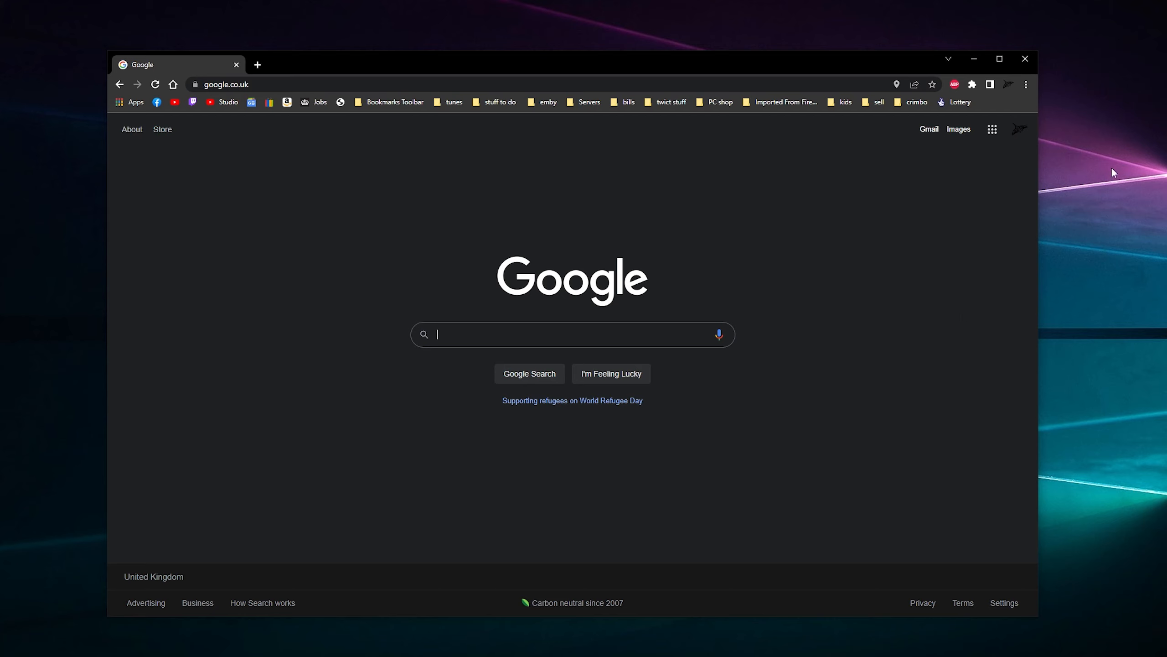
click(1026, 84)
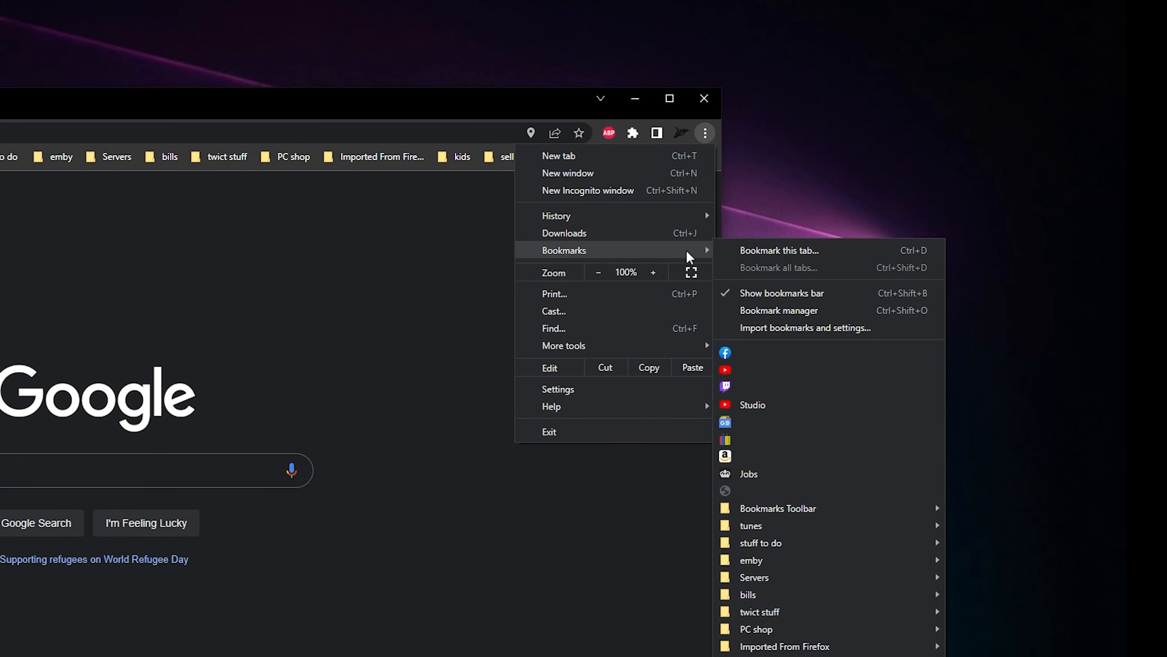
mouse_move(821, 328)
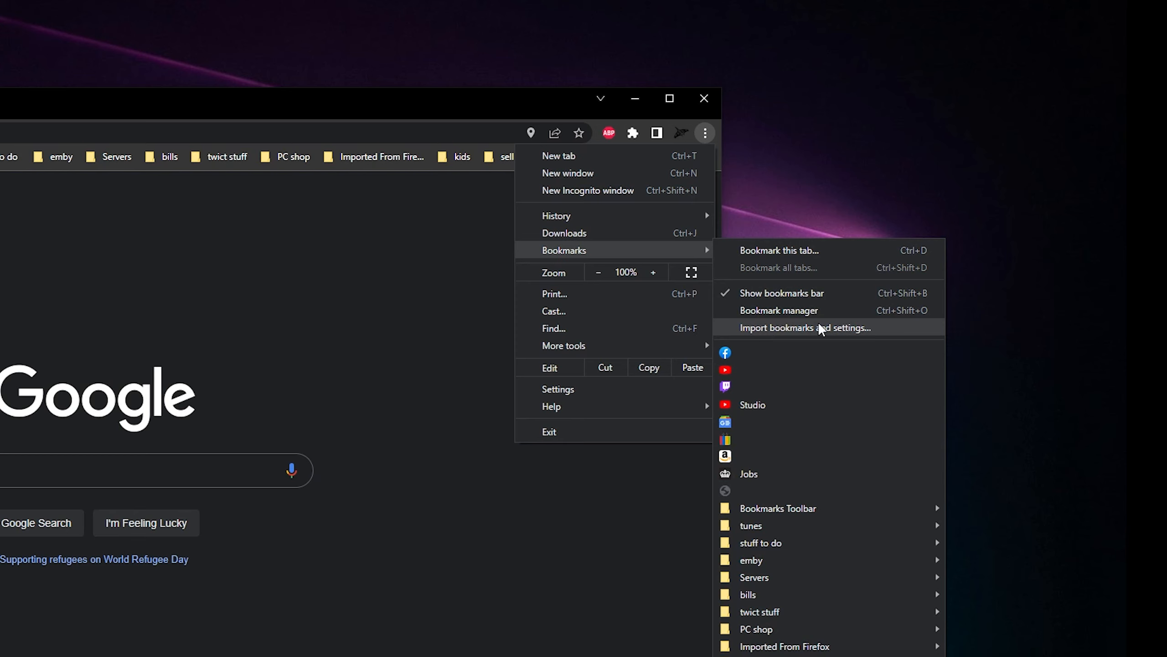
mouse_move(860, 333)
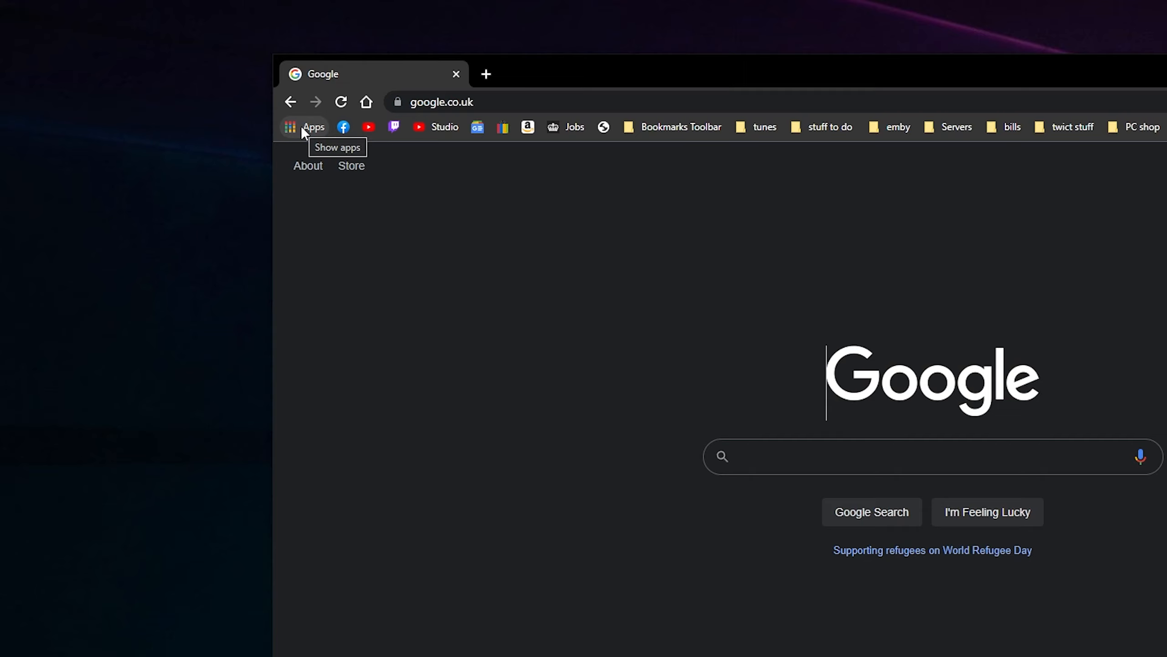
- Bring up the bookmarks bar context menu on the apps shortcut
right_click(304, 127)
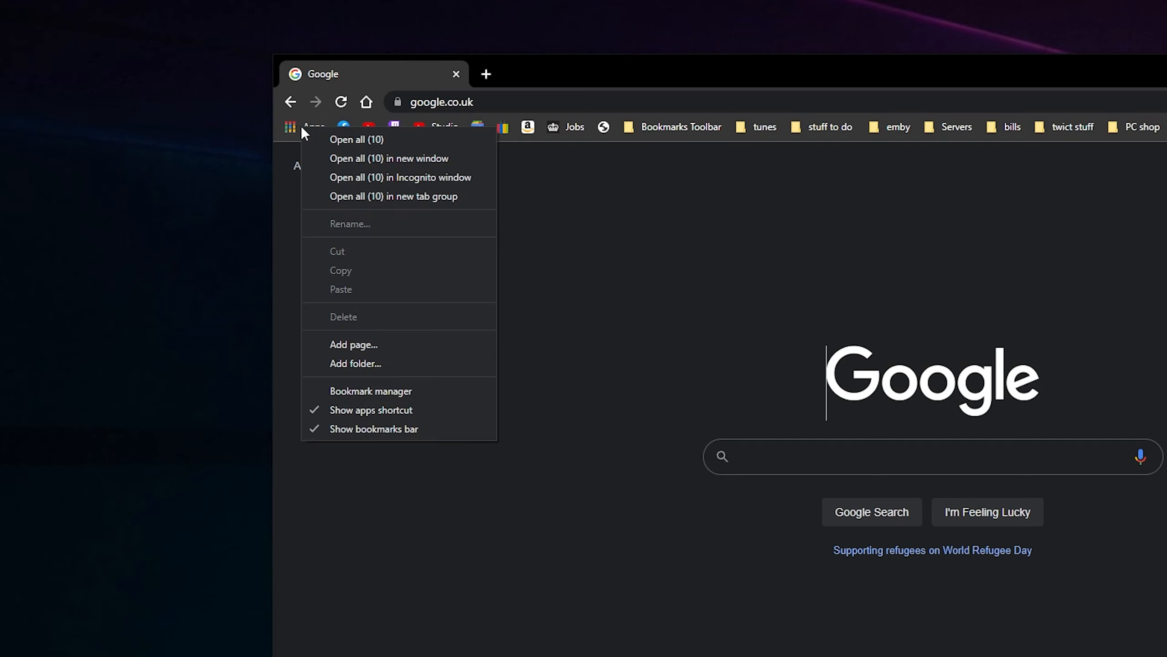
mouse_move(355, 330)
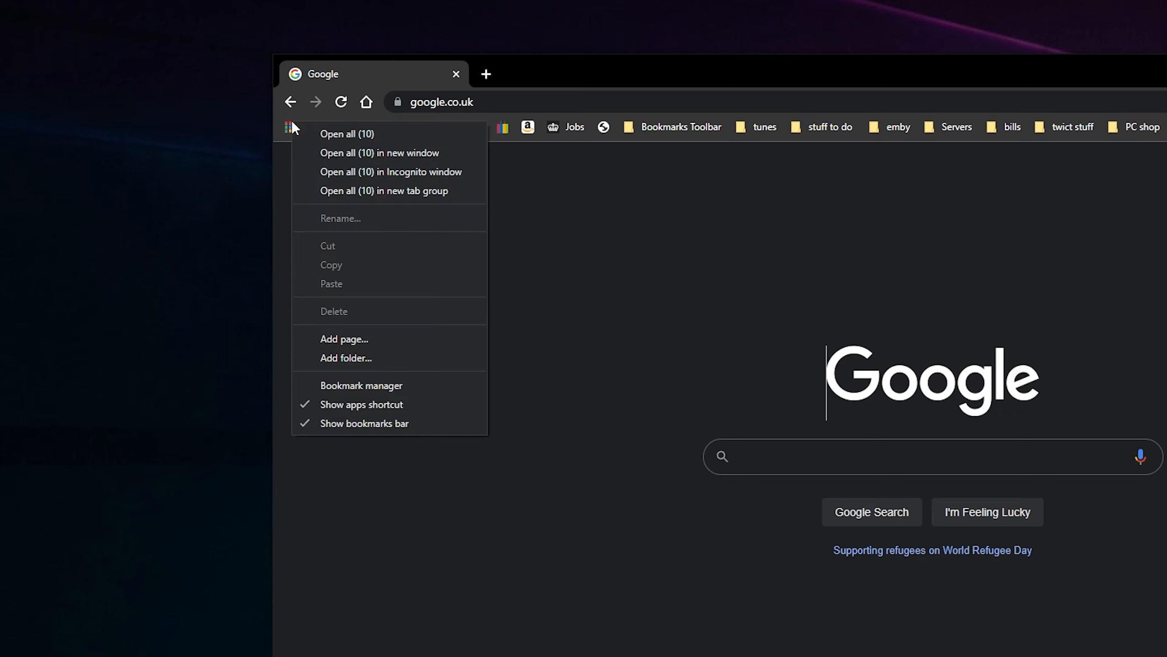
mouse_move(361, 405)
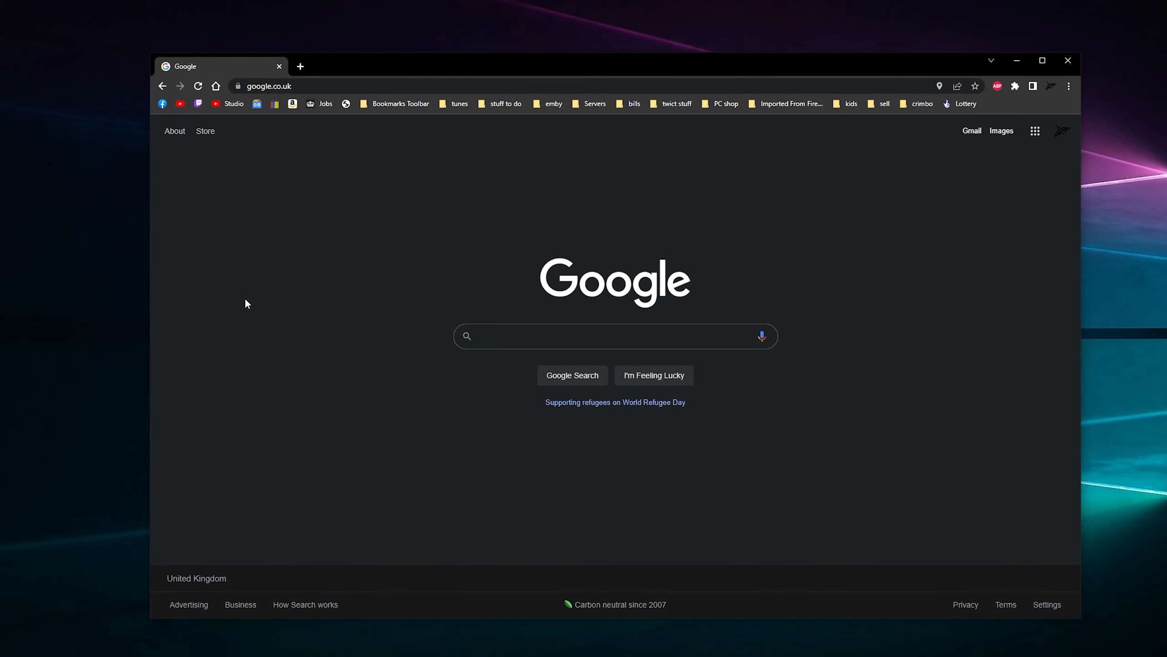
mouse_move(218, 287)
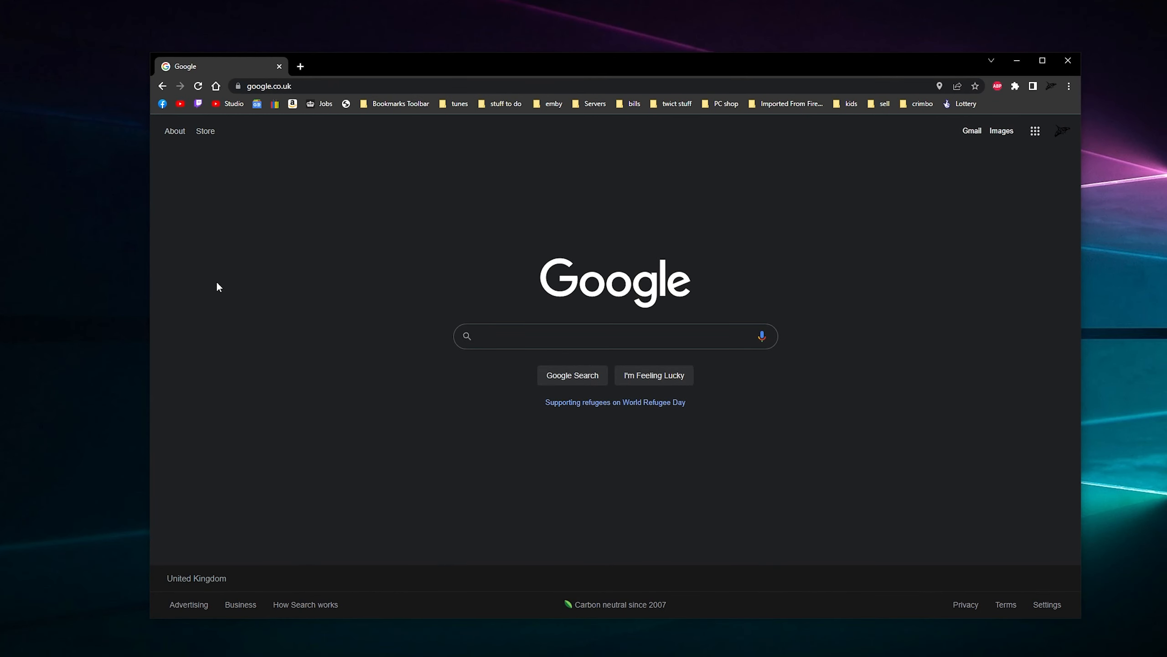
mouse_move(481, 126)
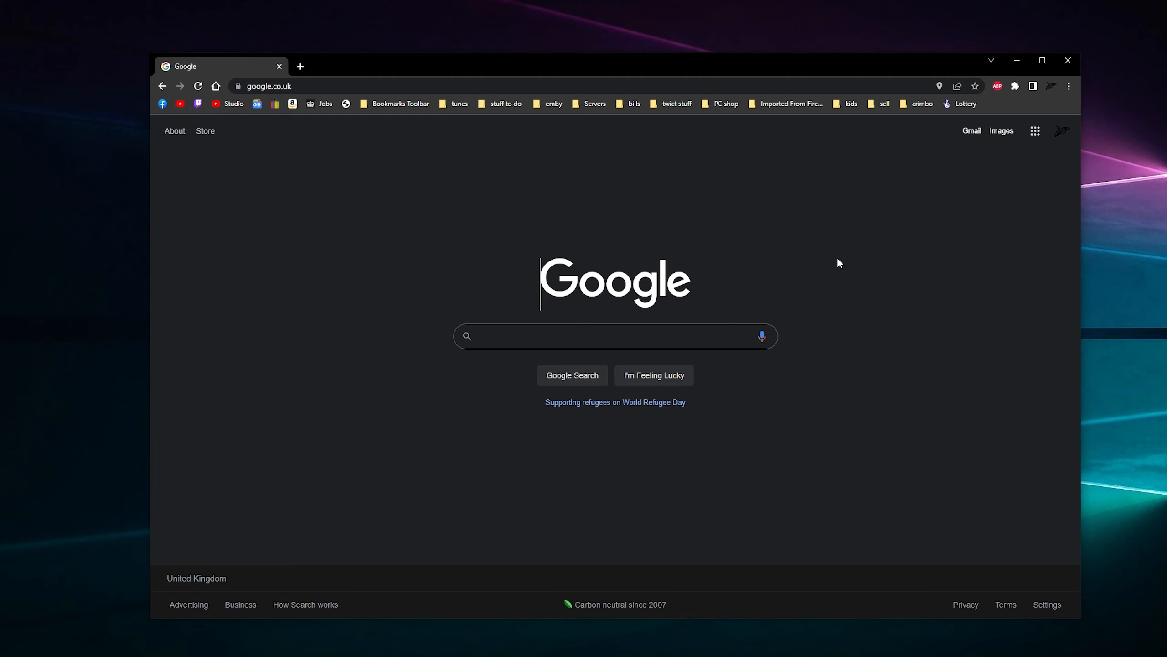
mouse_move(309, 195)
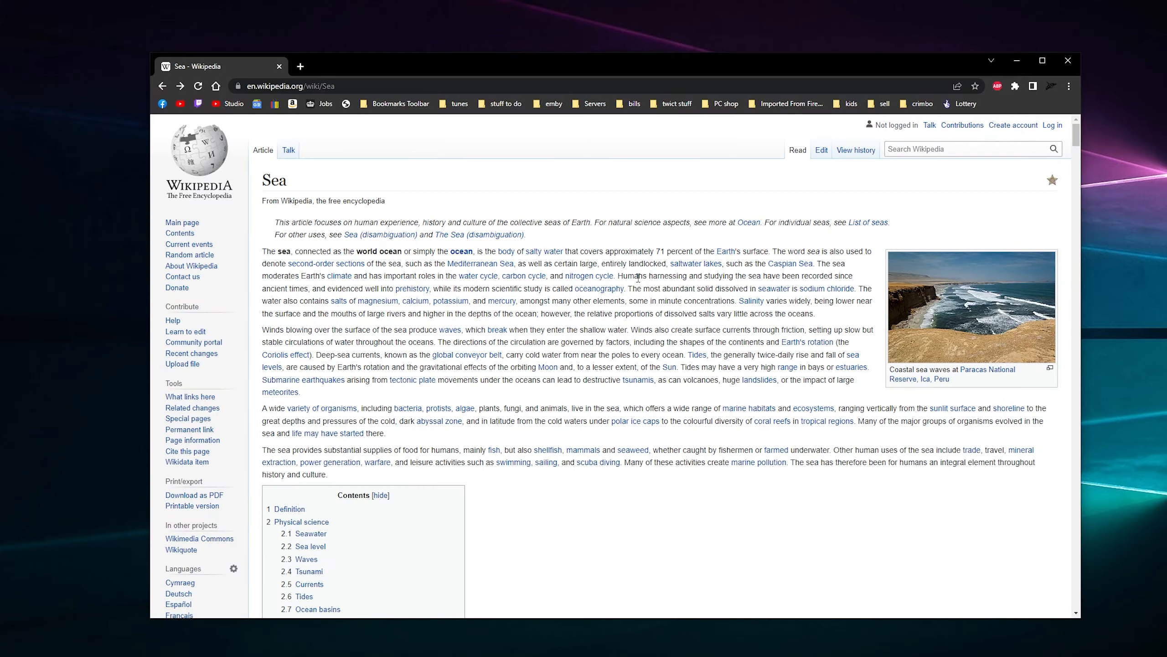
mouse_move(565, 402)
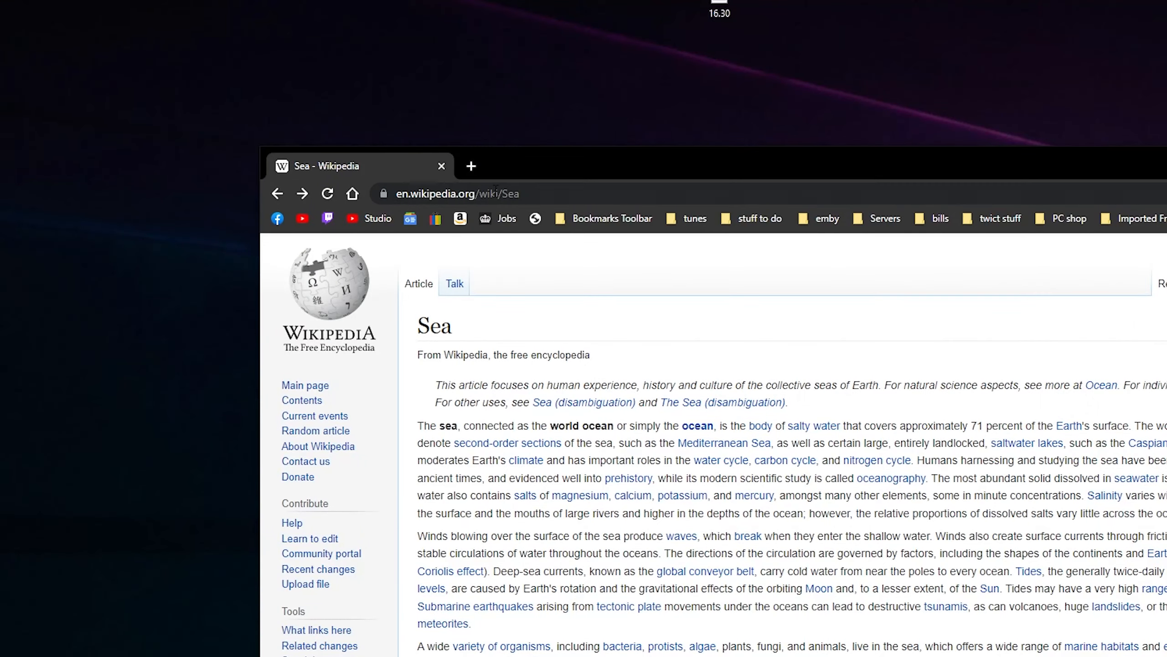
- Drag the open 'Sea - Wikipedia' page's address onto the end of the bookmarks bar
click(458, 193)
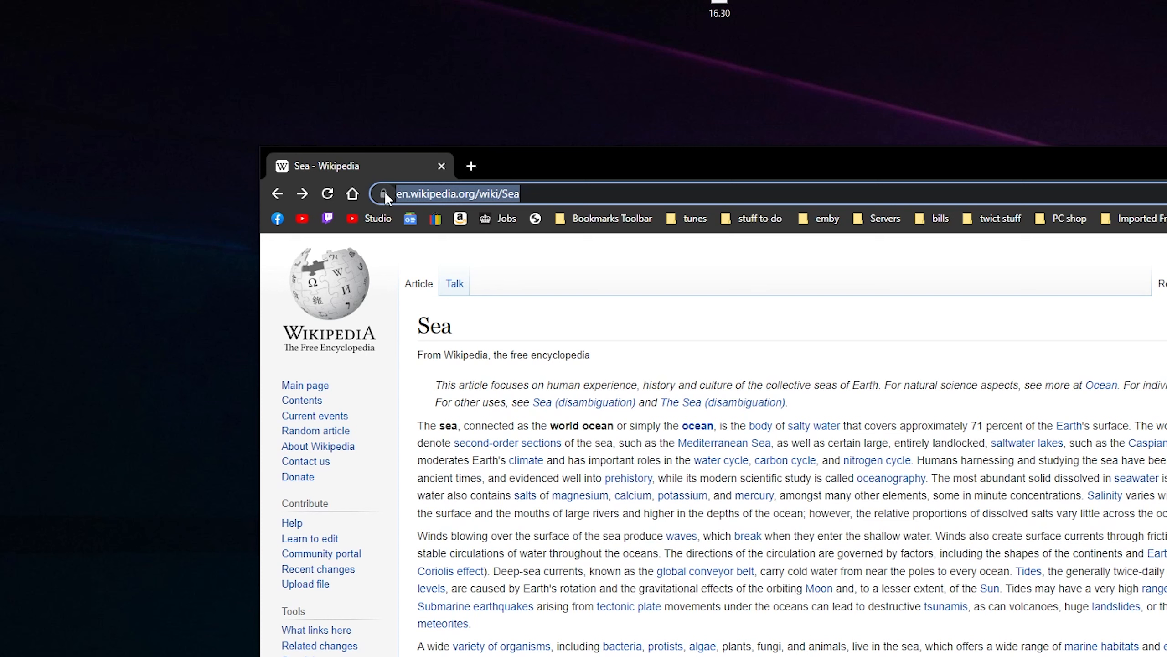
mouse_move(384, 193)
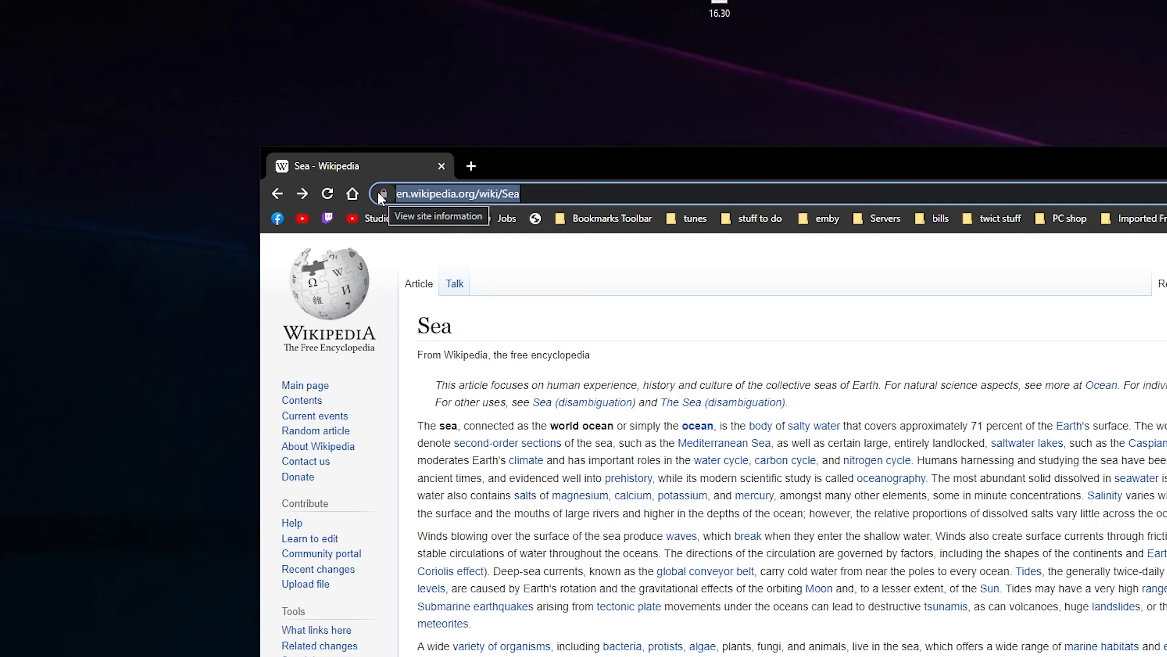
click(1042, 60)
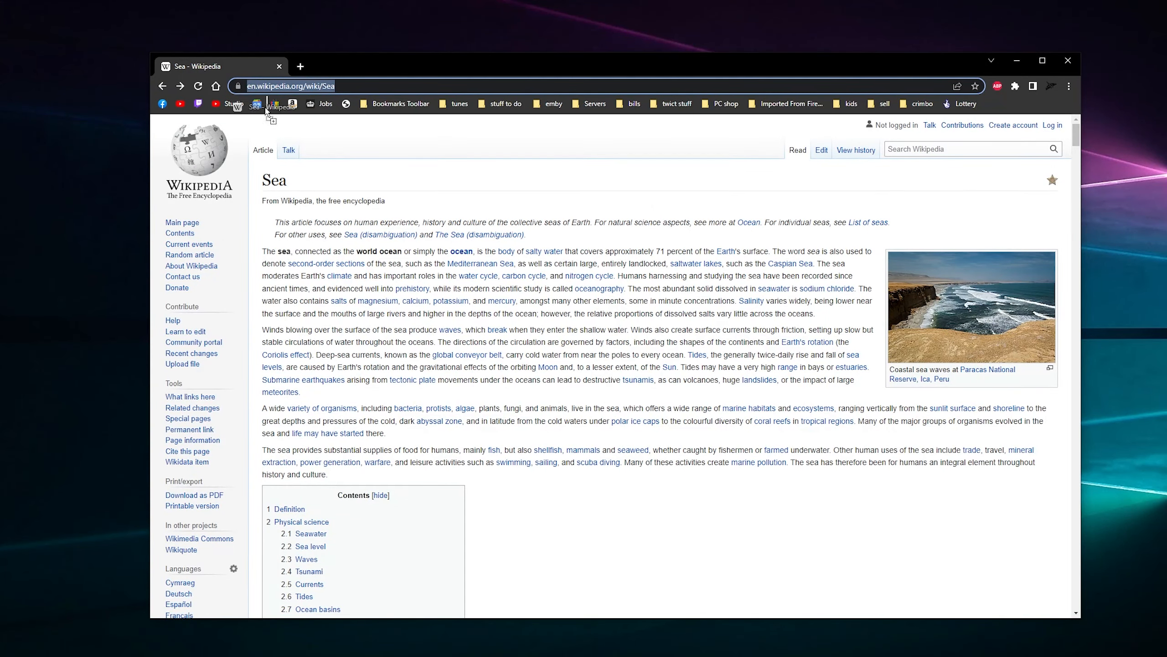
click(549, 103)
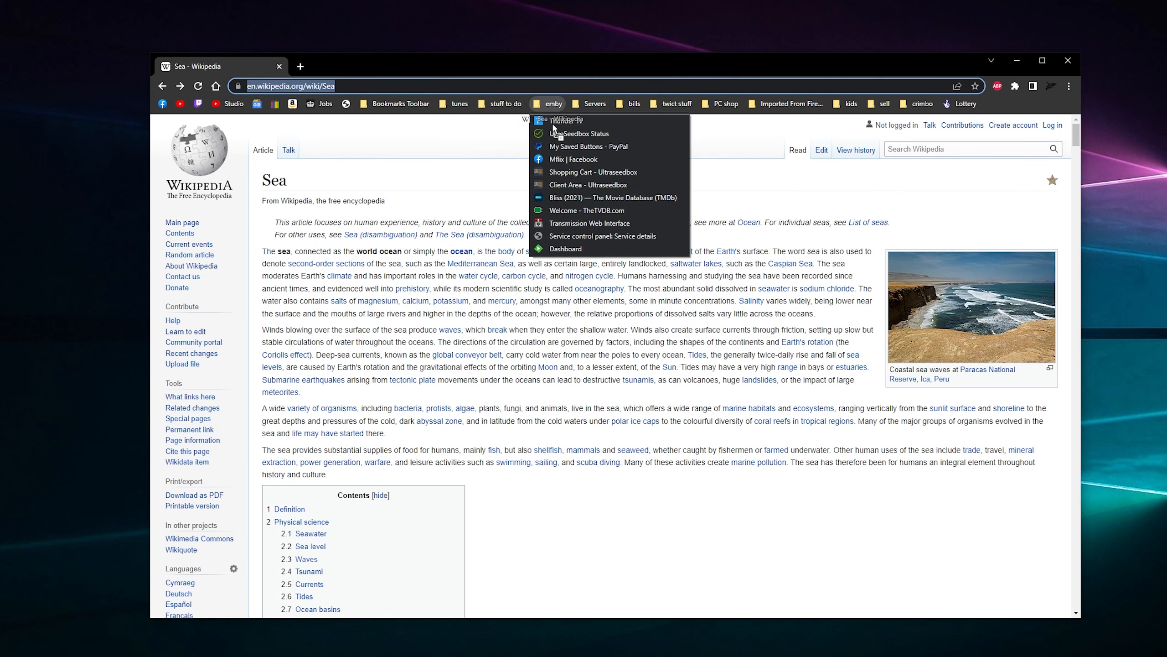
click(459, 103)
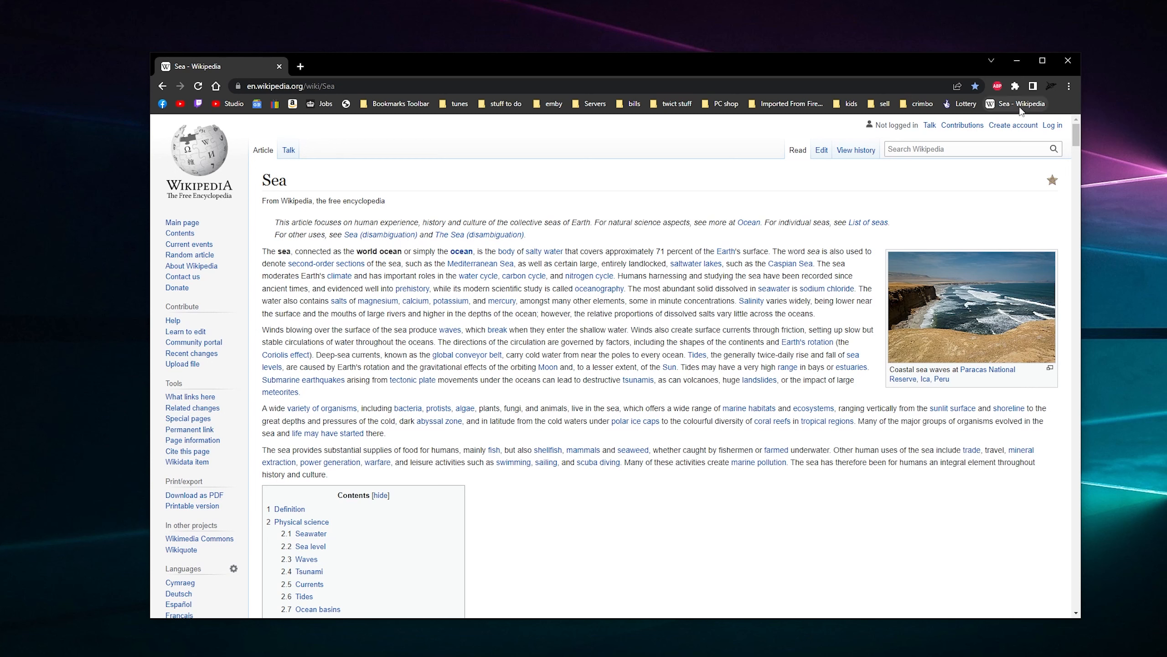
- Edit the 'Sea - Wikipedia' bookmark and save it with an empty name
right_click(1018, 104)
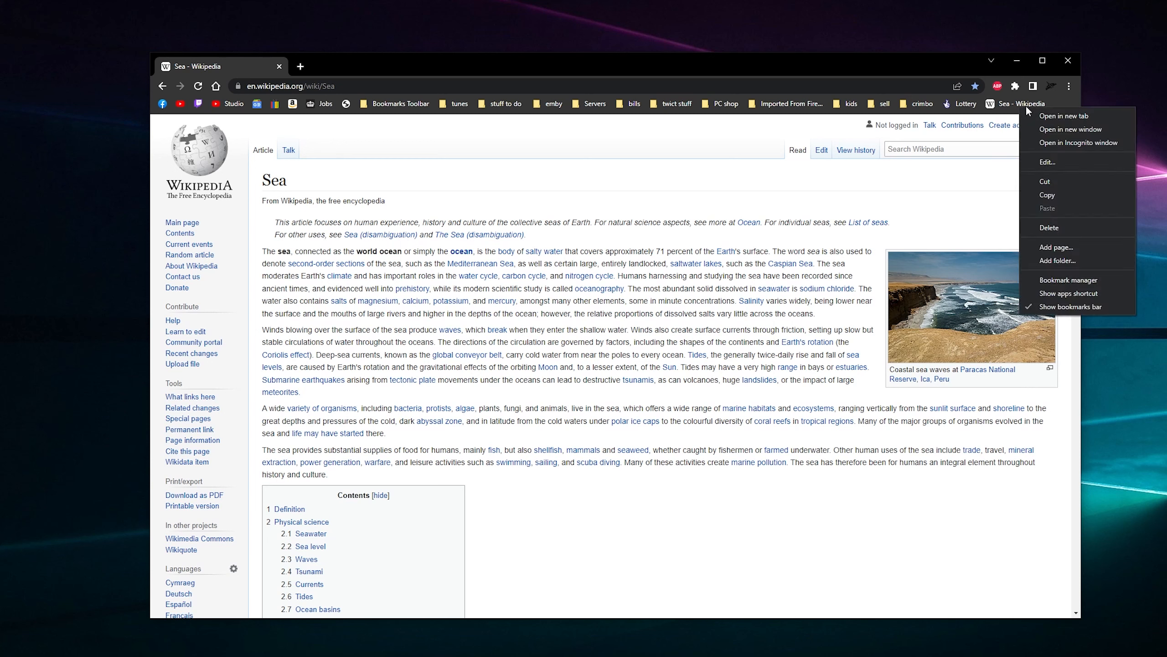
mouse_move(989, 108)
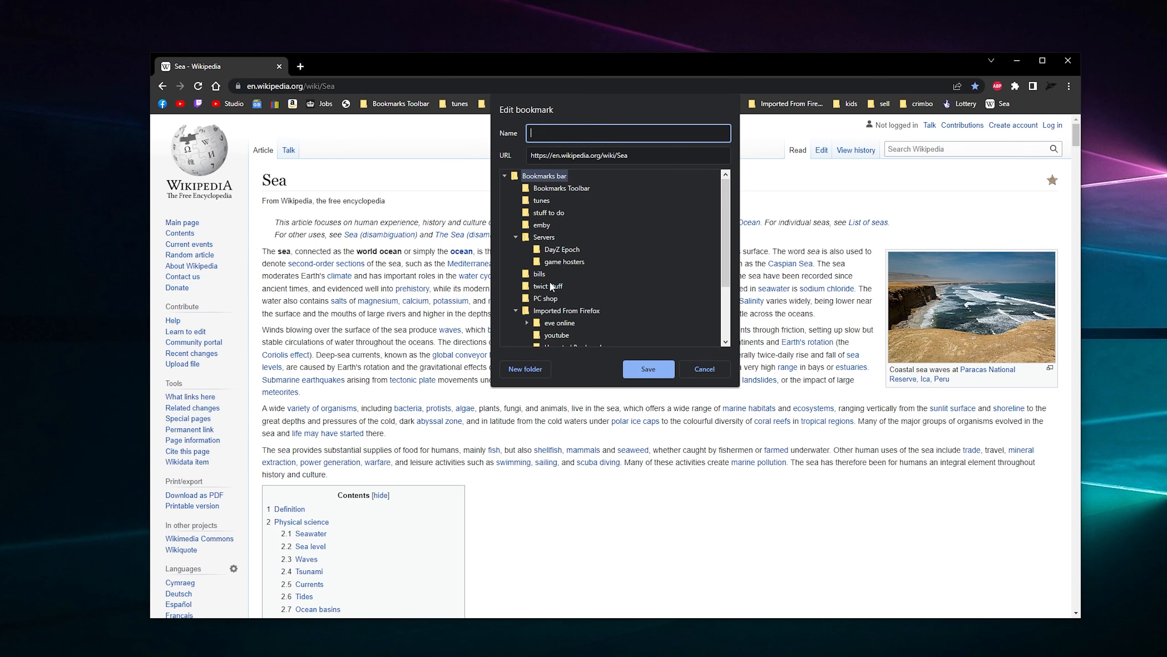
click(702, 370)
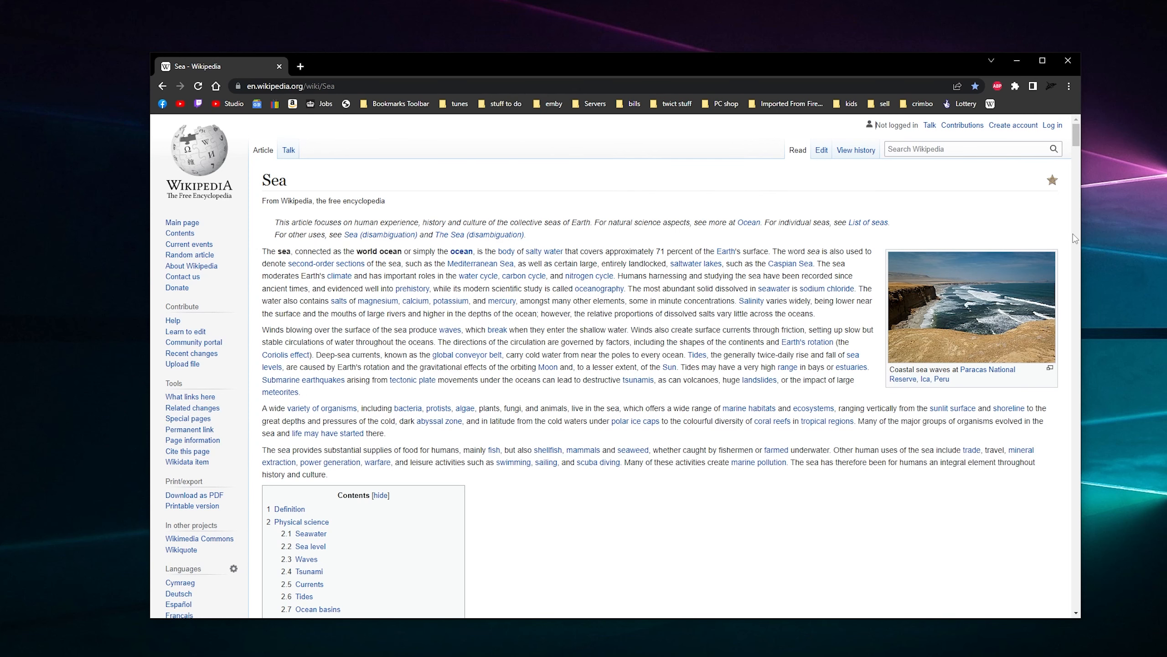
mouse_move(1040, 104)
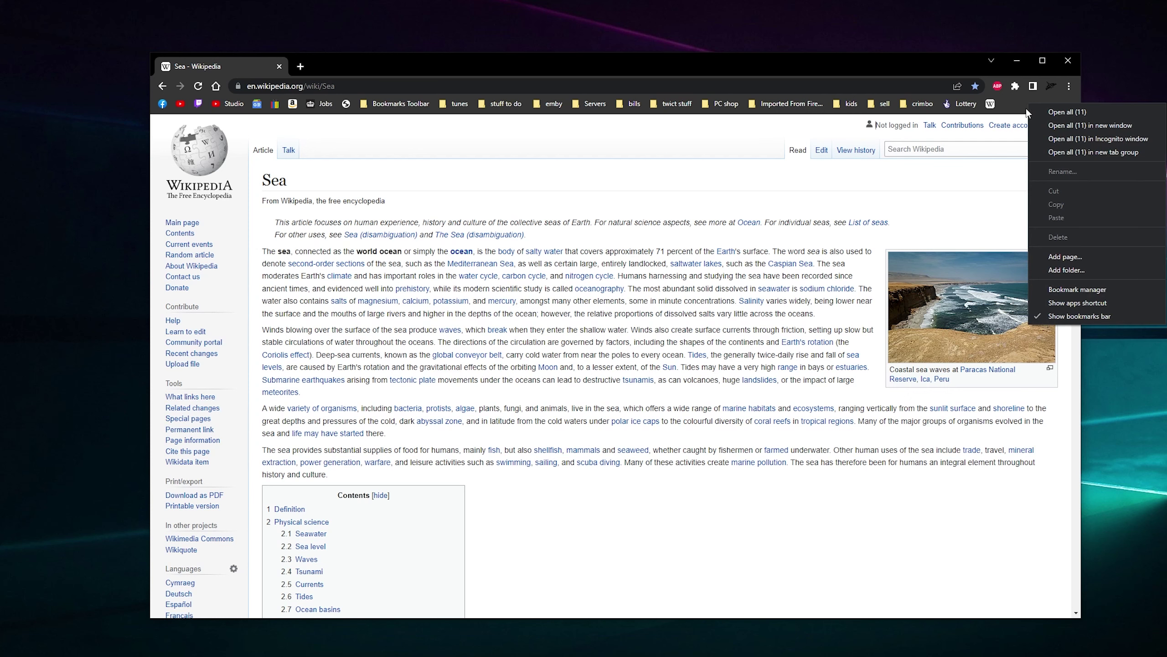
- Add a bookmarks bar folder named 'test' after the Wikipedia icon bookmark
click(1066, 270)
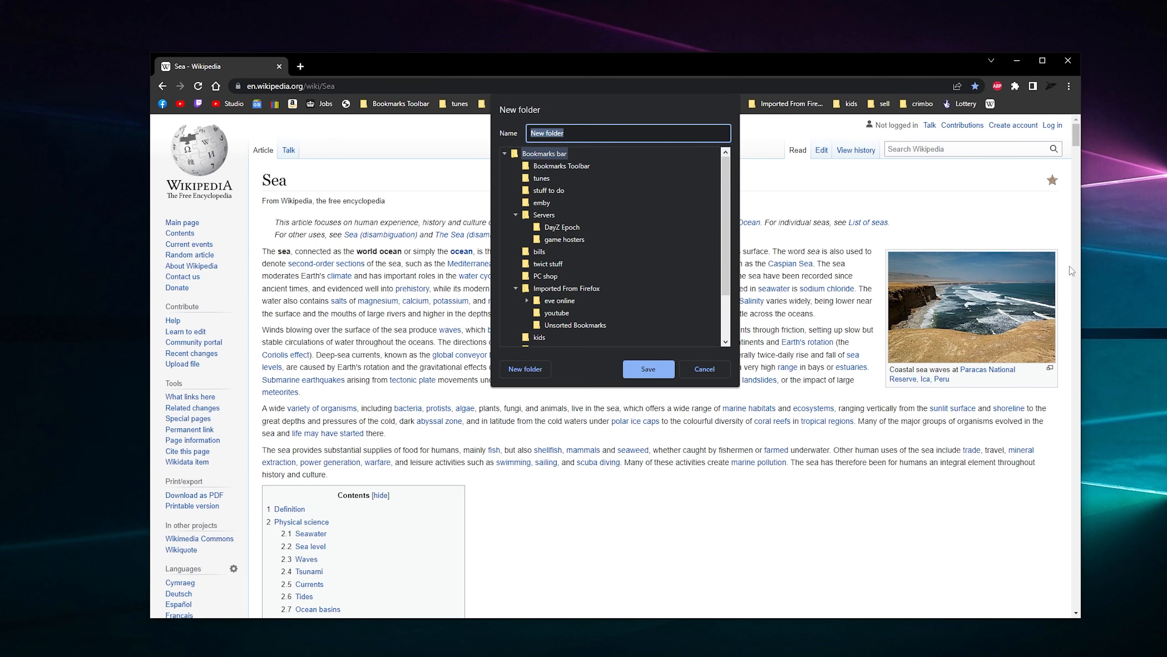
text(test)
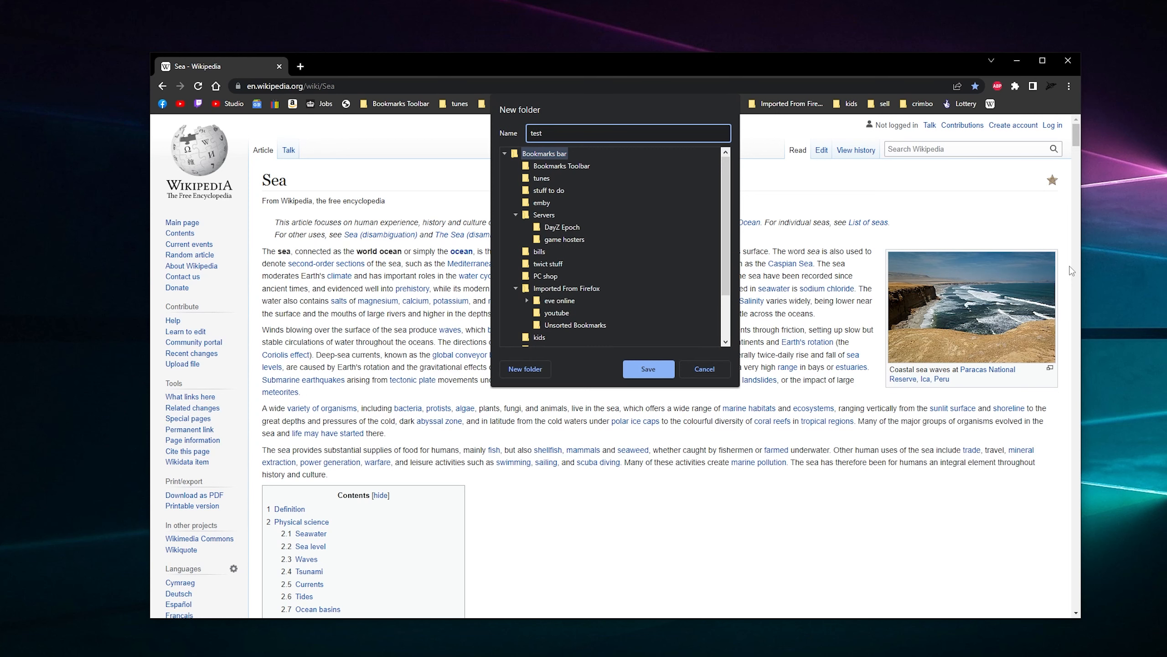
click(647, 369)
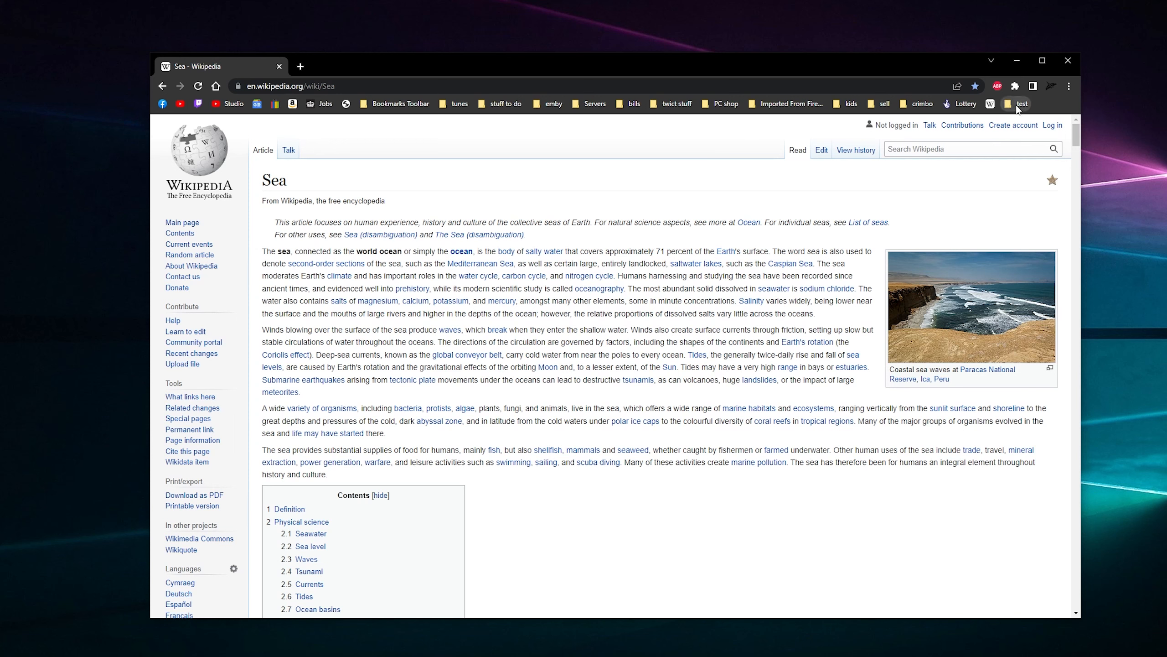
mouse_move(989, 104)
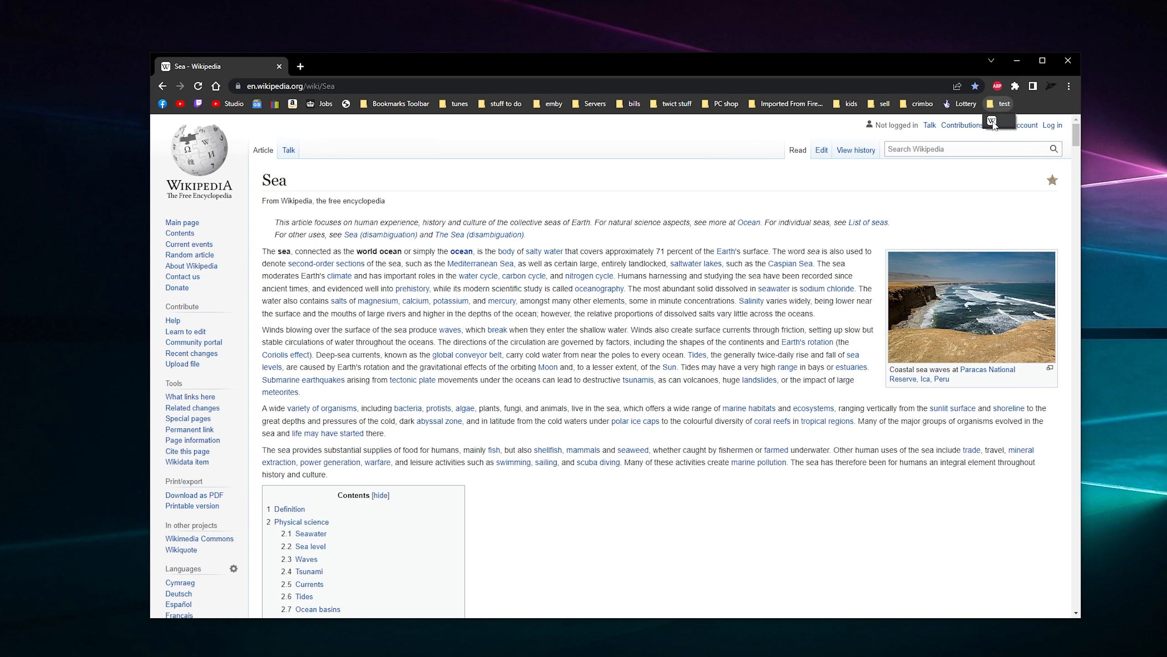
mouse_move(1142, 138)
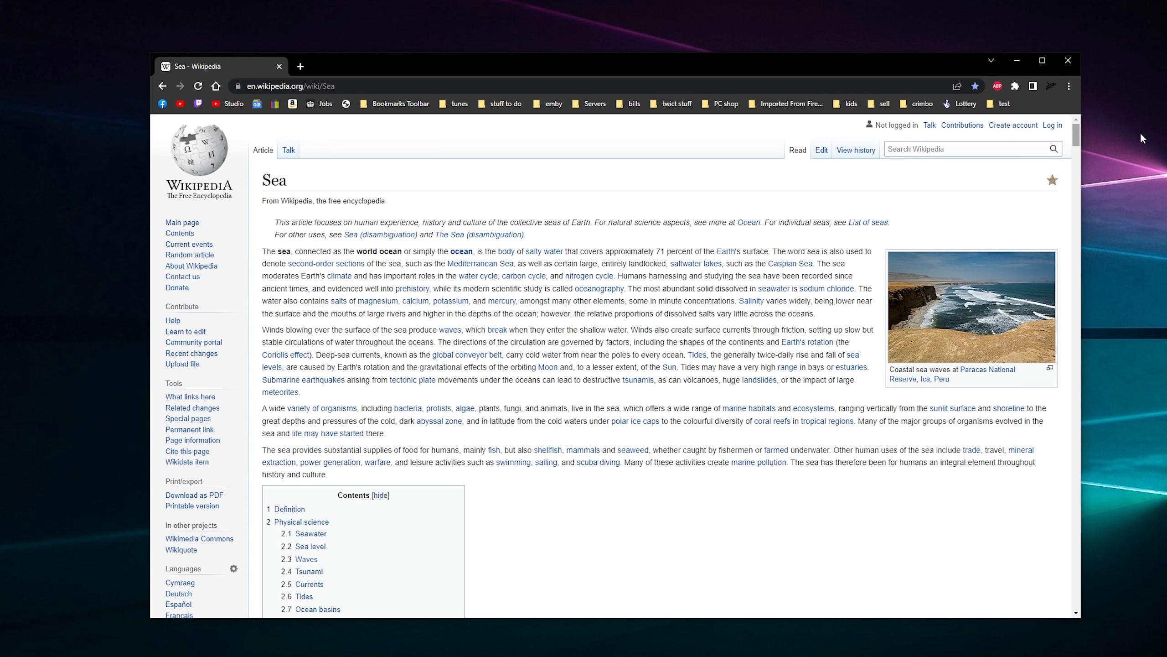
- Delete the 'test' folder from the end of the bookmarks bar
right_click(1005, 103)
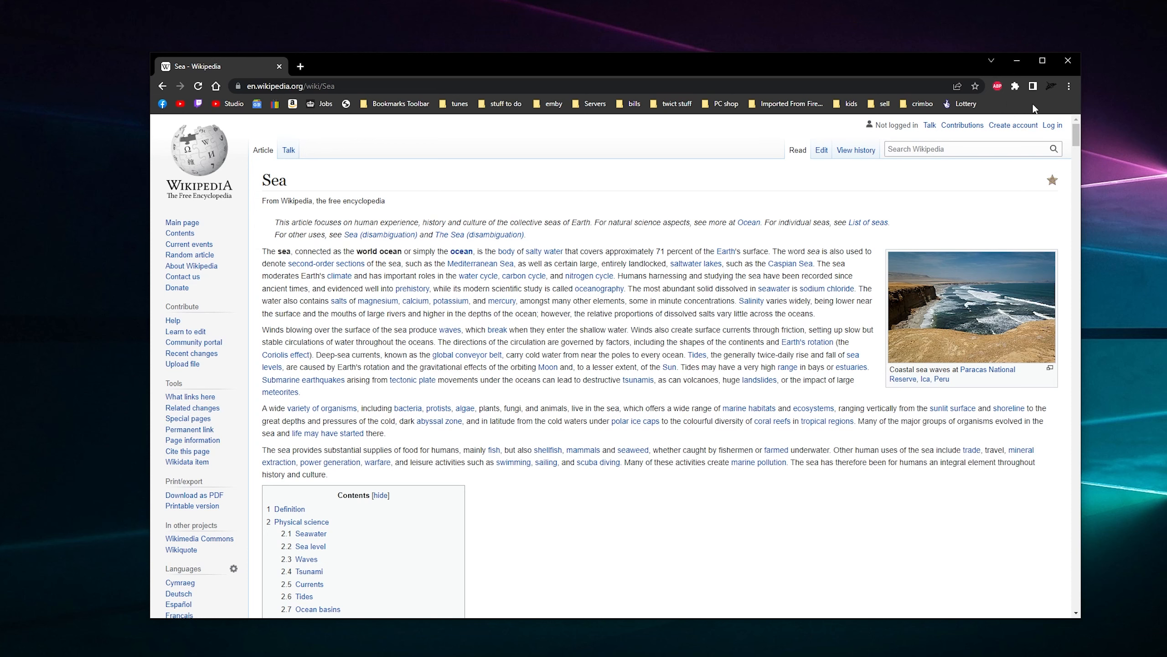
mouse_move(793, 169)
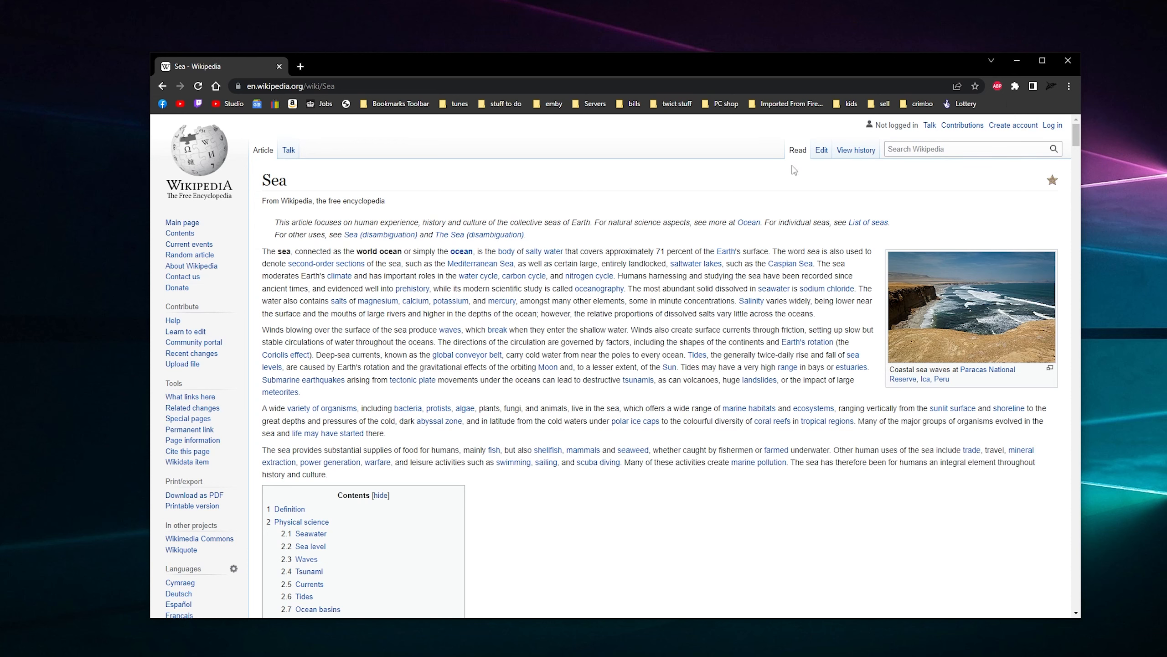
click(459, 104)
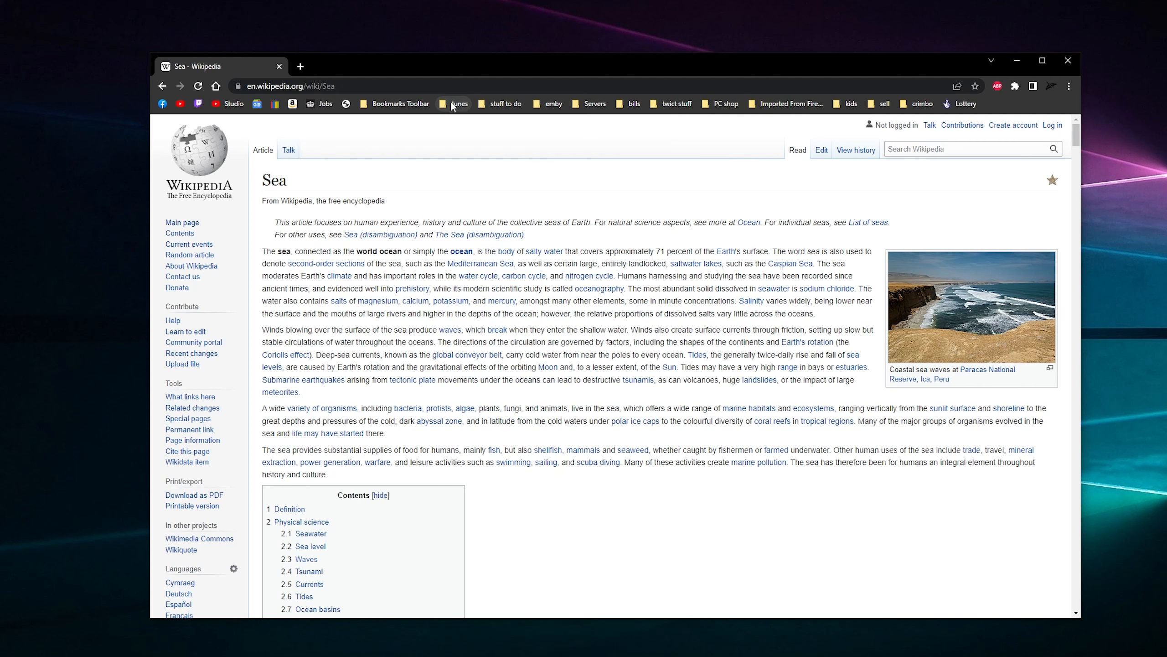
mouse_move(970, 254)
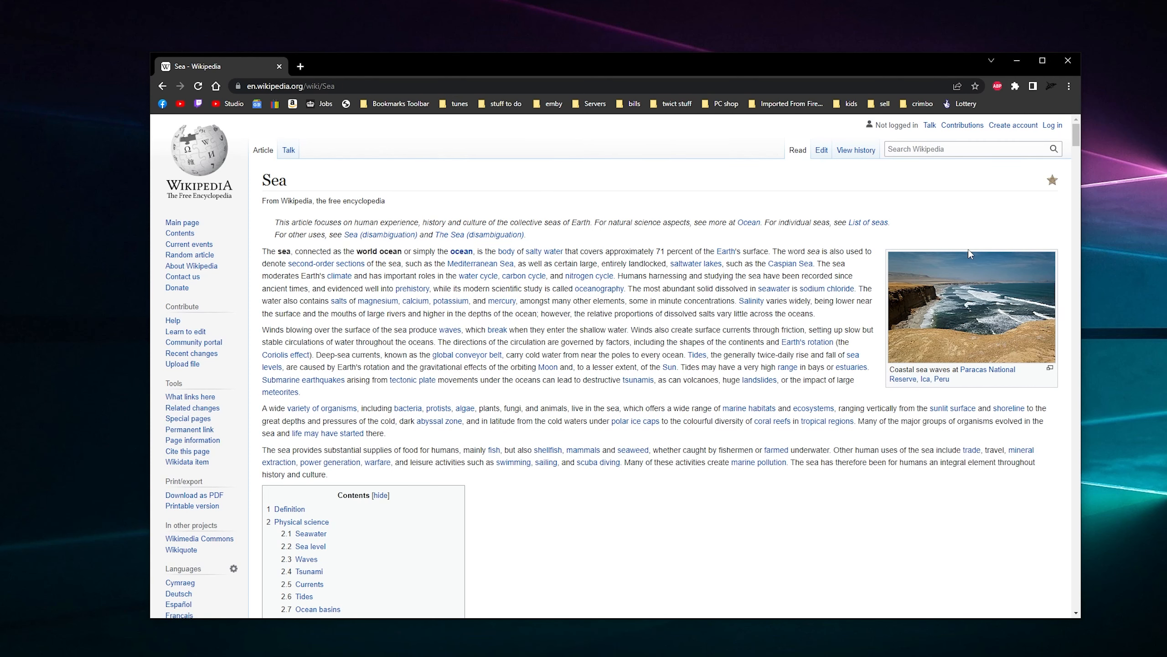